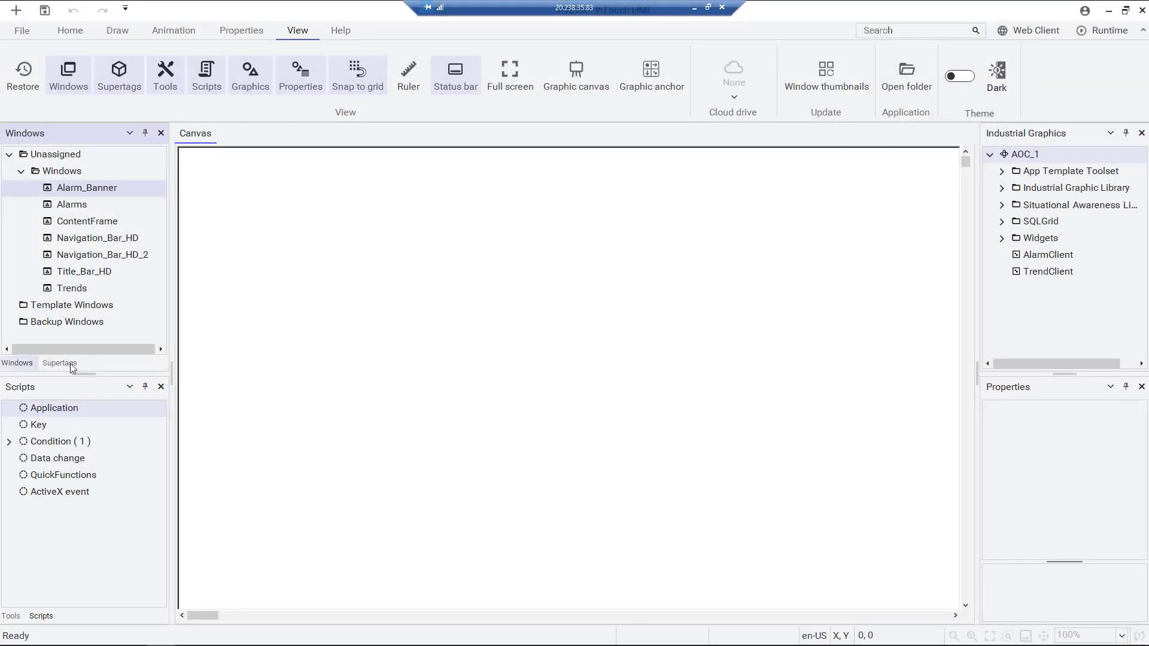
Step: In the Supertags list, add a new supertag and name it Tank
{"action": "left_click", "coordinate": [59, 363]}
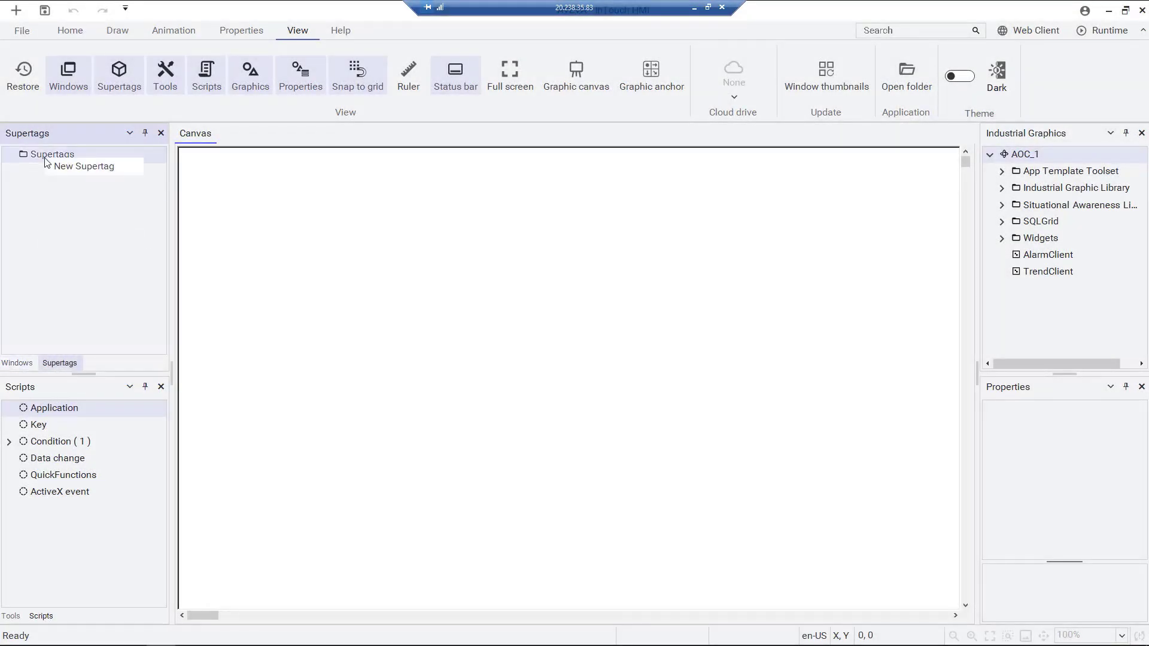
{"action": "left_click", "coordinate": [84, 167]}
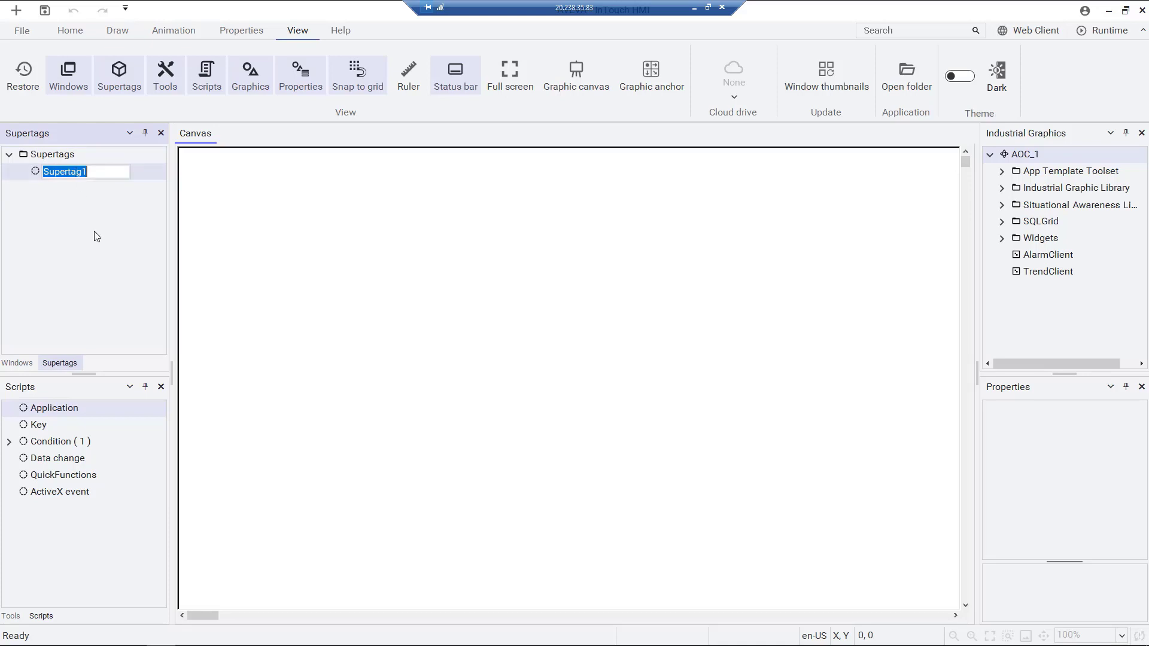
{"action": "type", "text": "Tank"}
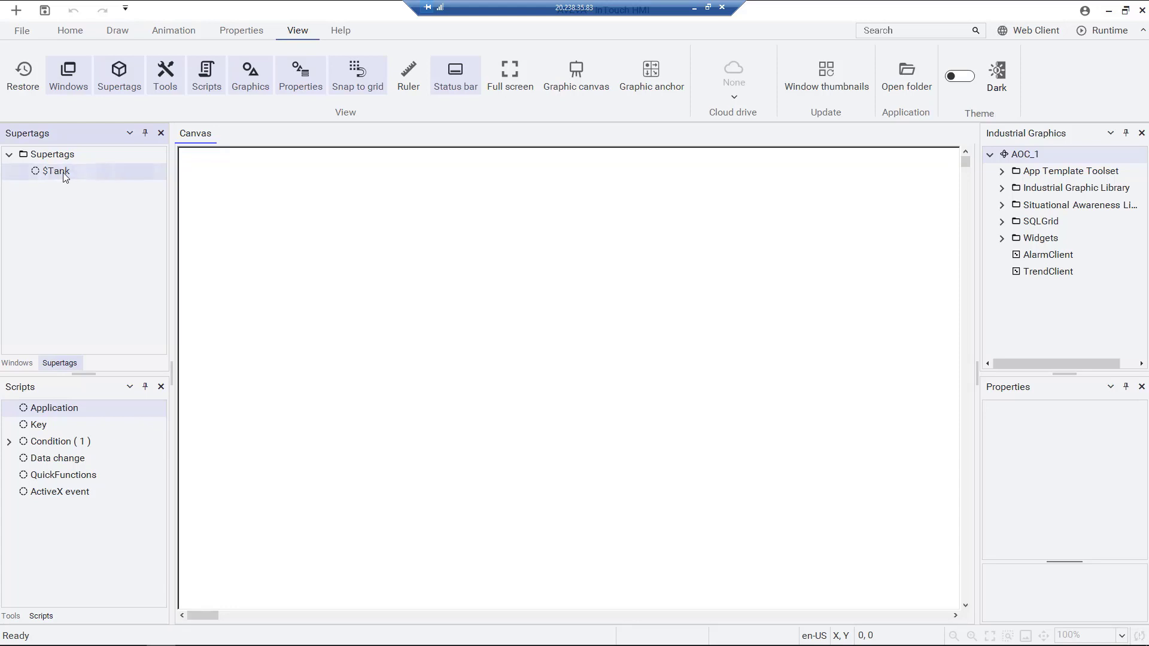
Step: Add Temp, TankLevel, Latitude and Longitude members to the Tank supertag
{"action": "double_click", "coordinate": [53, 171]}
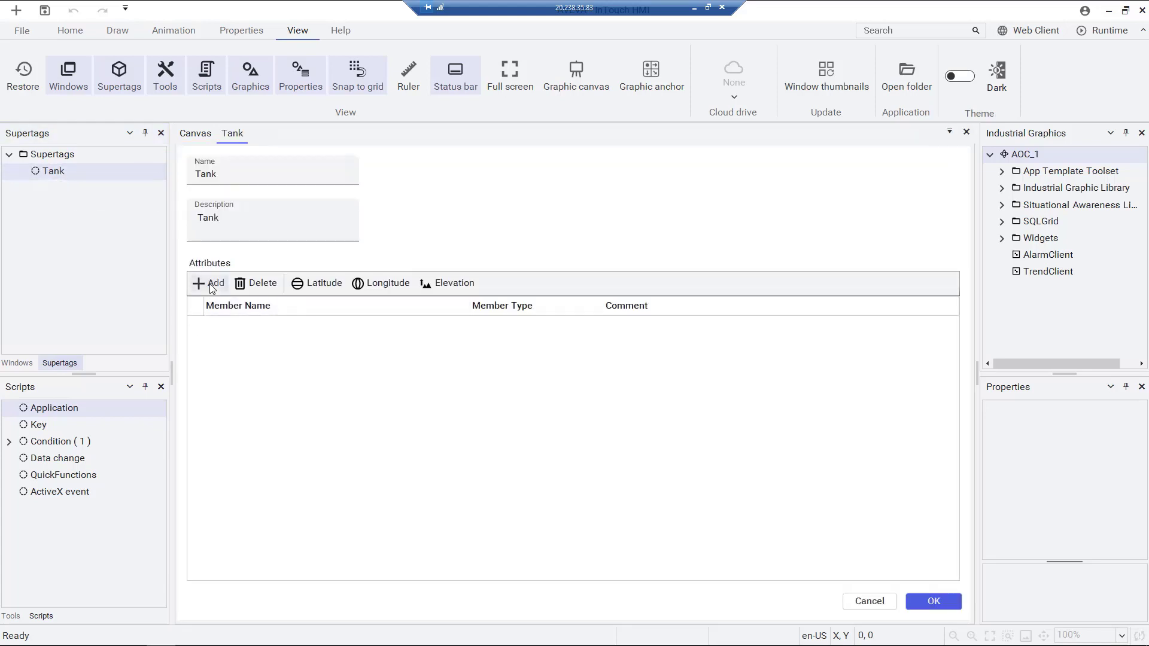
{"action": "left_click", "coordinate": [208, 283]}
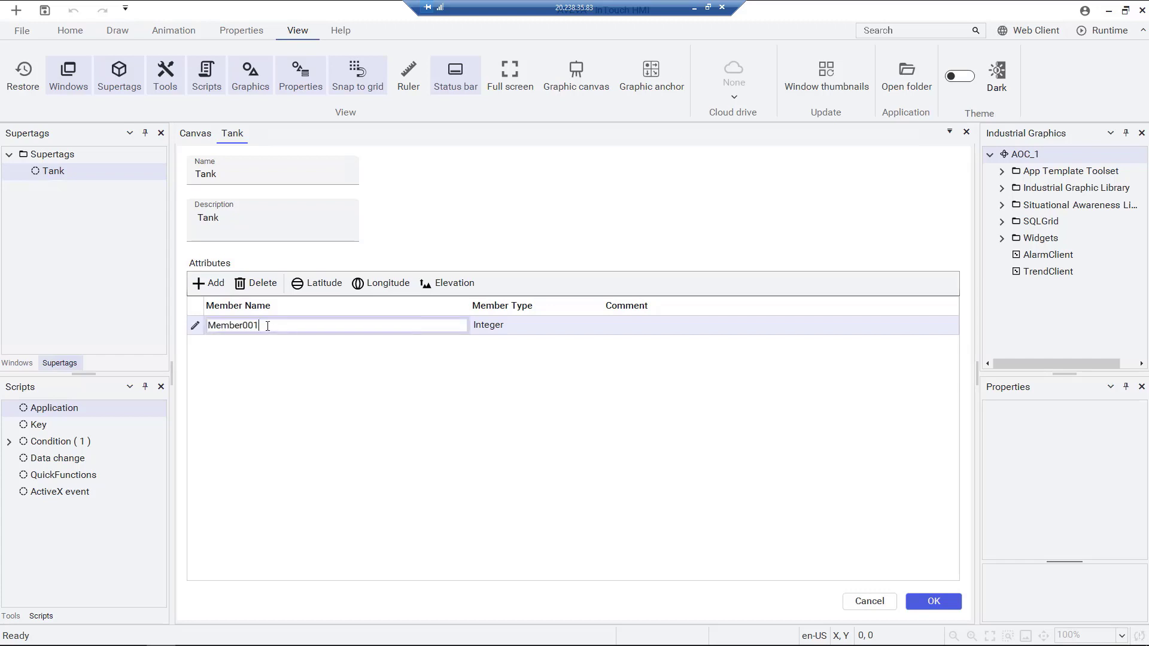
{"action": "type", "text": "Temp"}
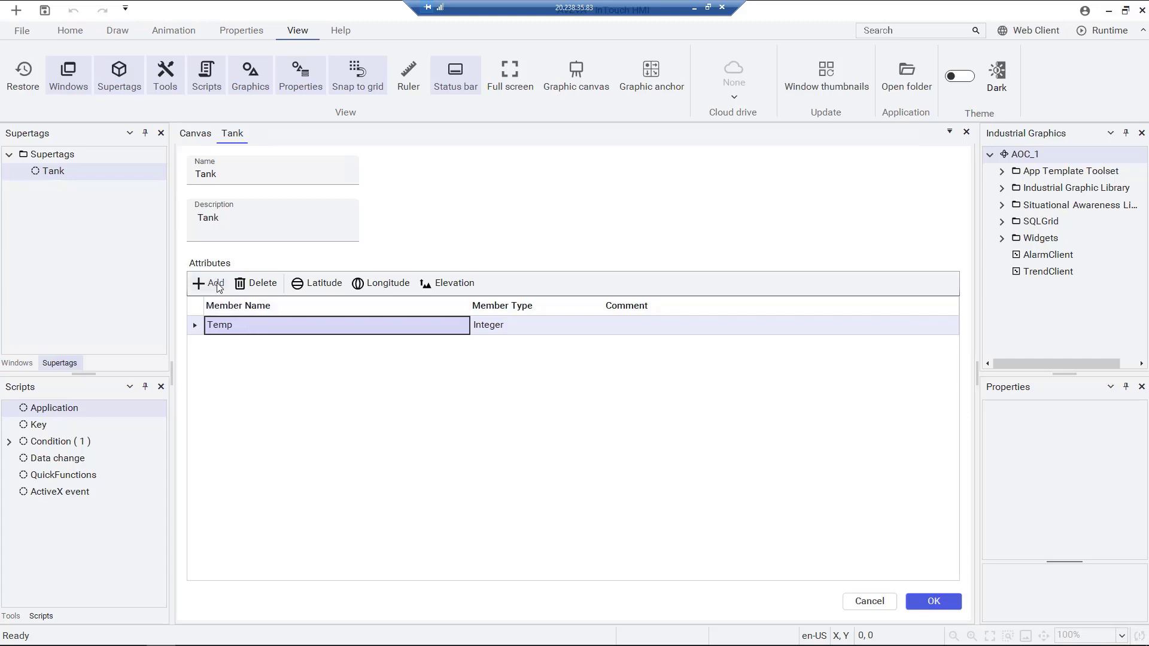
{"action": "left_click", "coordinate": [208, 283]}
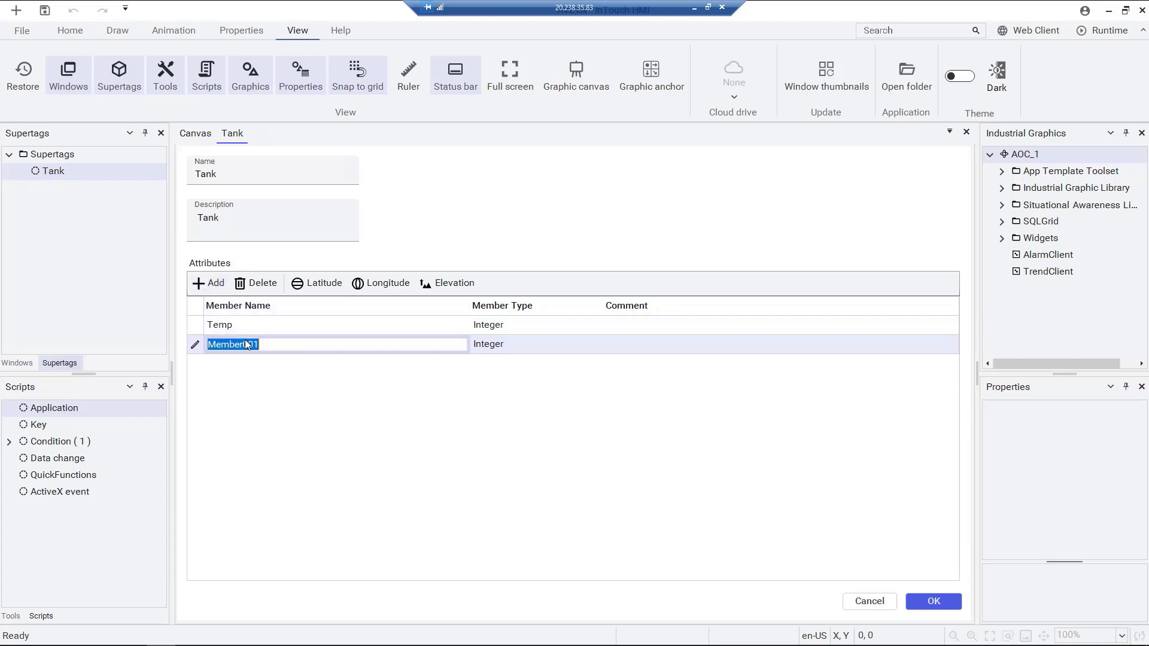
{"action": "type", "text": "TankLevel"}
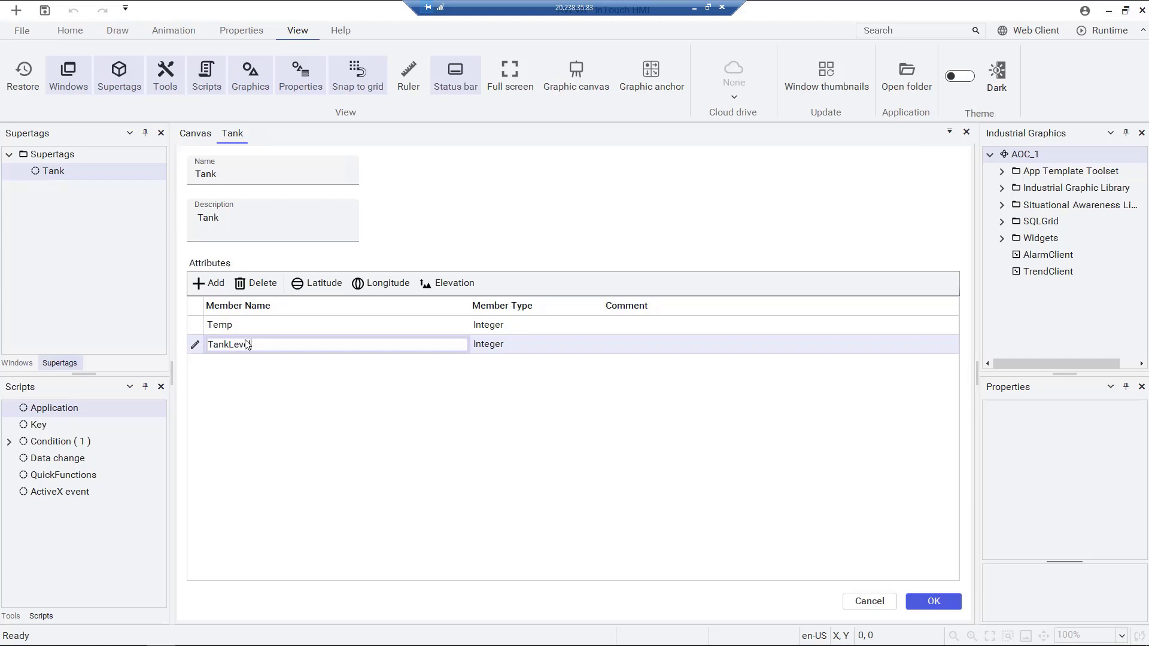
{"action": "left_click", "coordinate": [317, 283]}
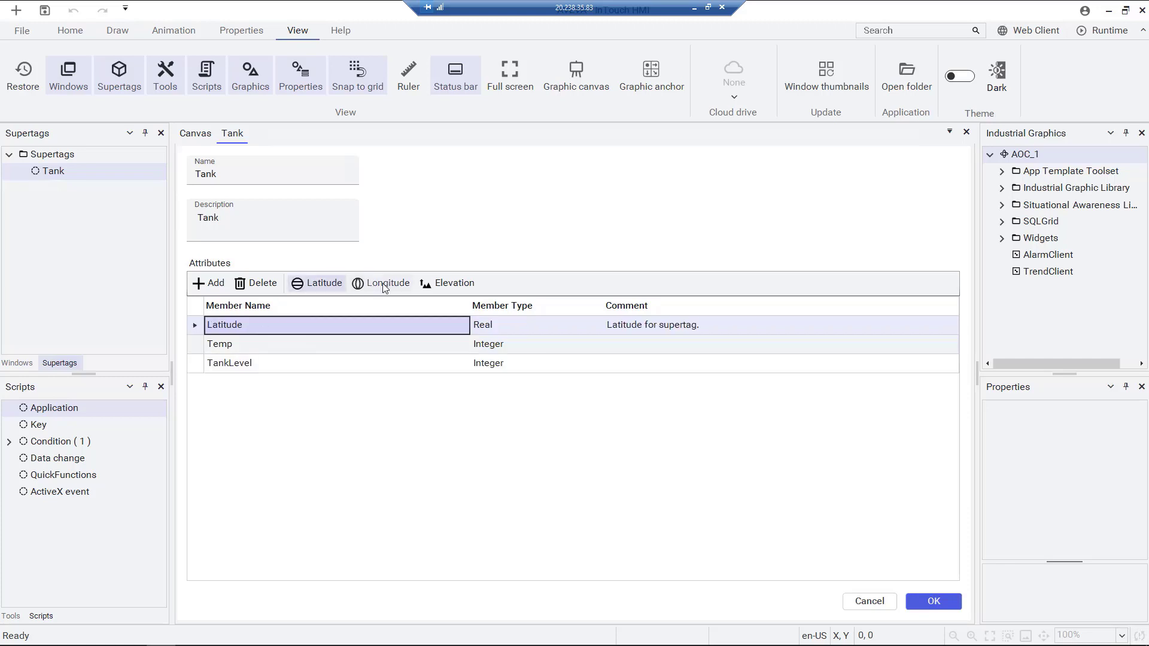
{"action": "left_click", "coordinate": [380, 283]}
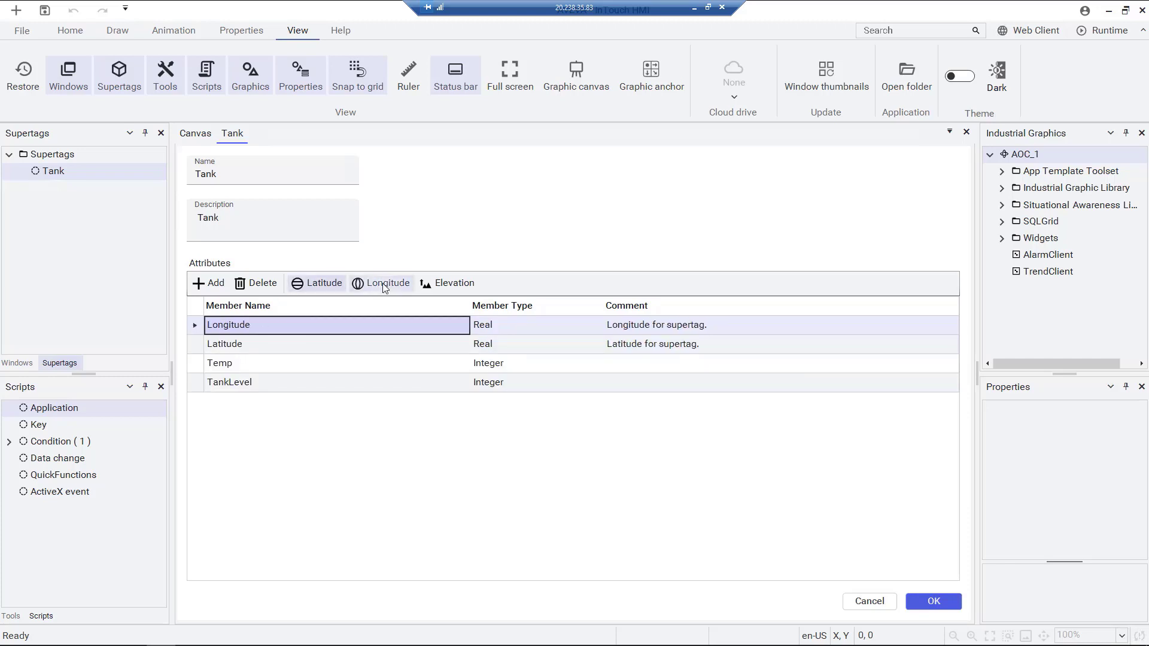
{"action": "mouse_move", "coordinate": [924, 607]}
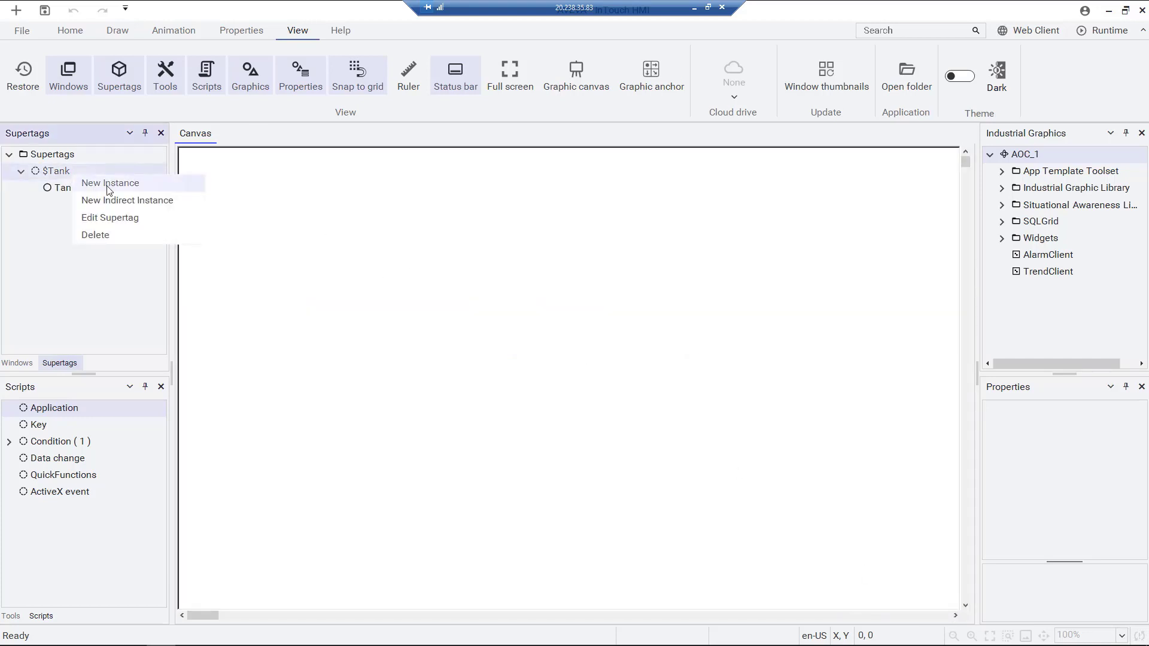
Step: Create a Tank instance and give Tank_001 TankLevel 86 and Latitude 39.95283
{"action": "left_click", "coordinate": [110, 182]}
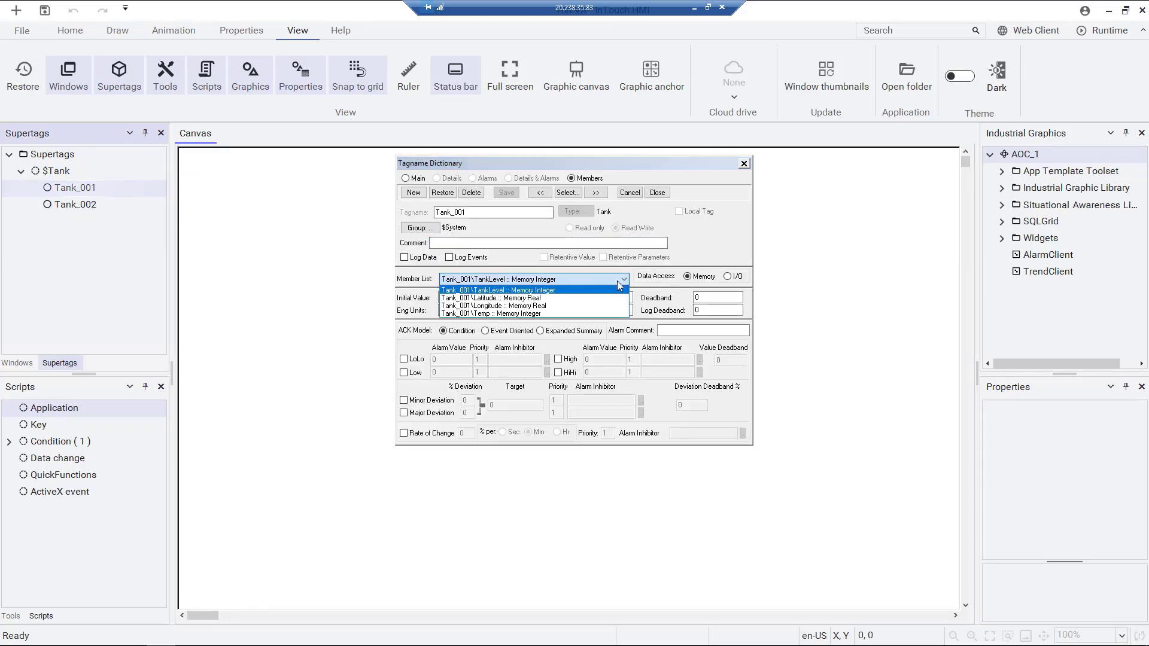
{"action": "left_click", "coordinate": [498, 290]}
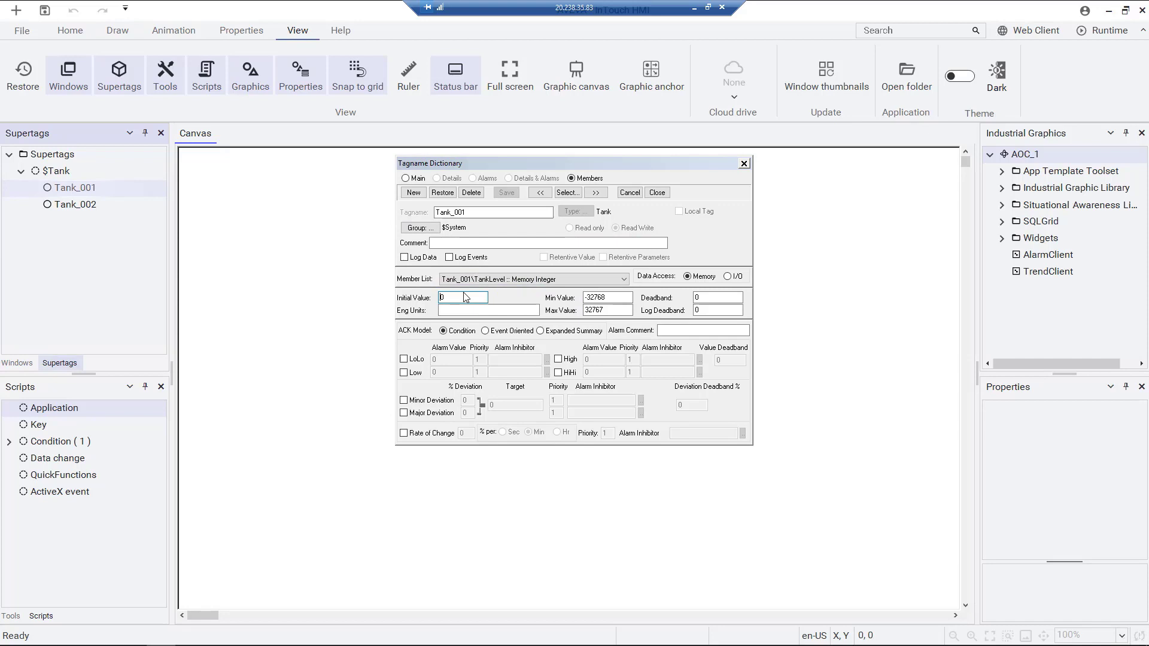
{"action": "type", "text": "86"}
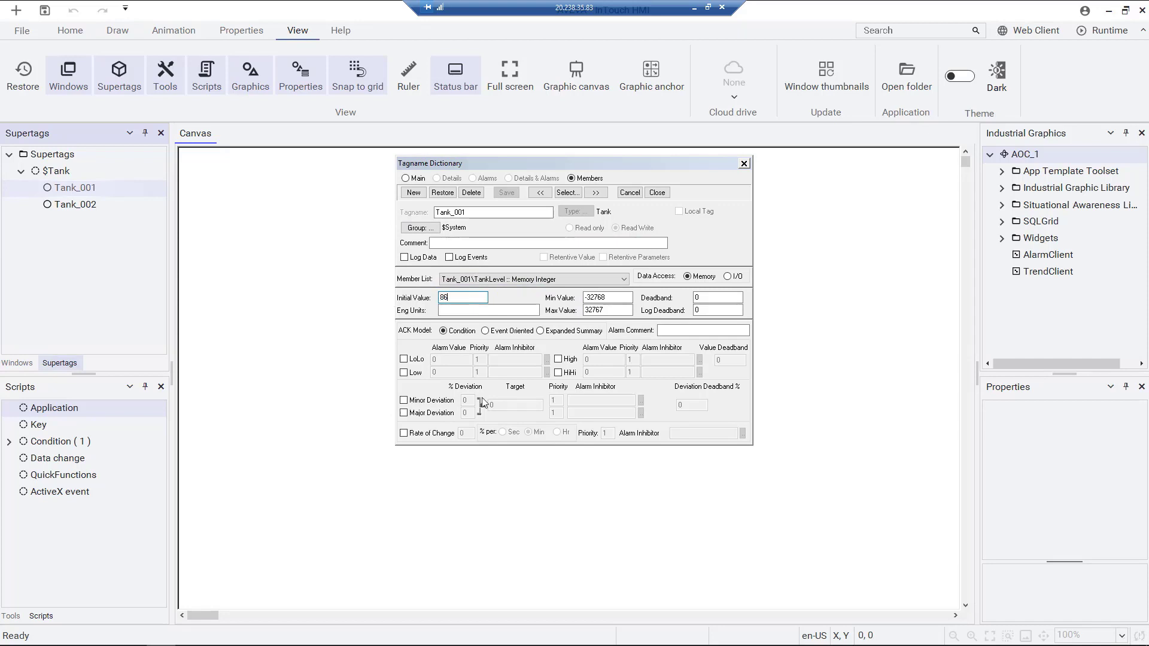
{"action": "left_click", "coordinate": [611, 279]}
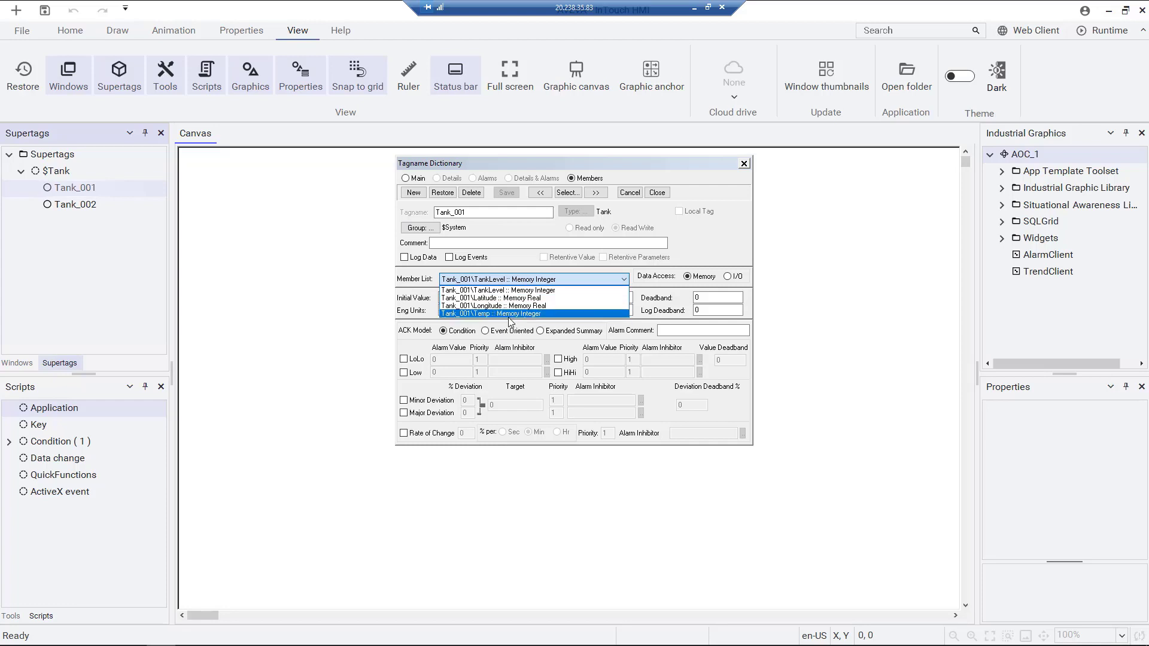
{"action": "left_click", "coordinate": [510, 313]}
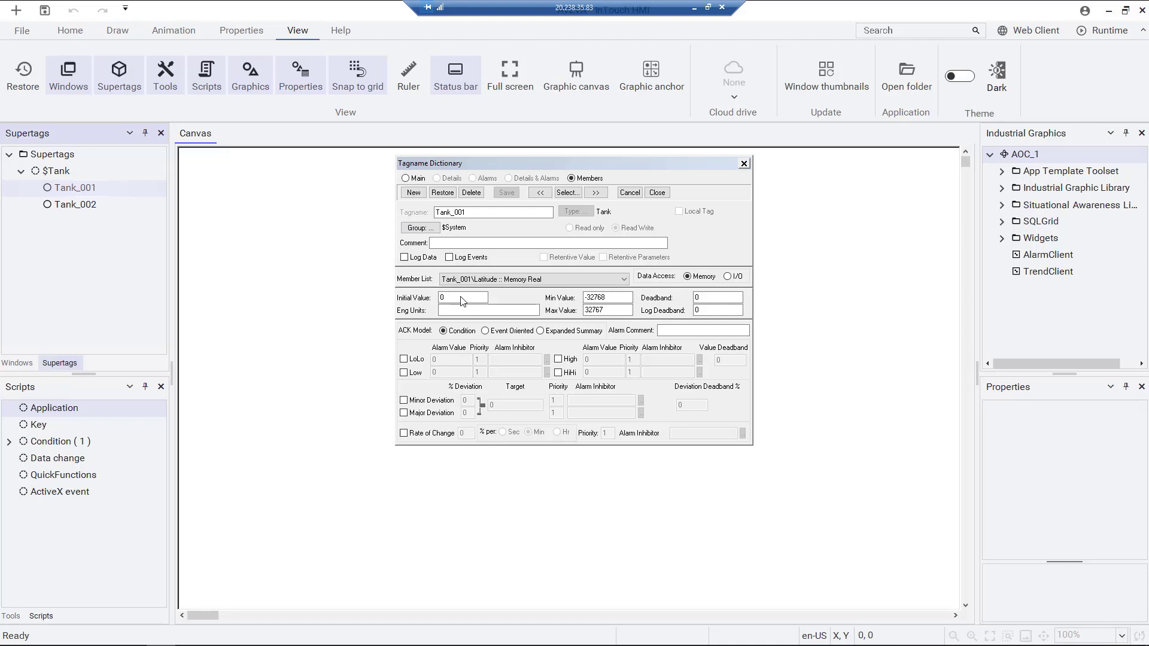
{"action": "type", "text": "39.95283"}
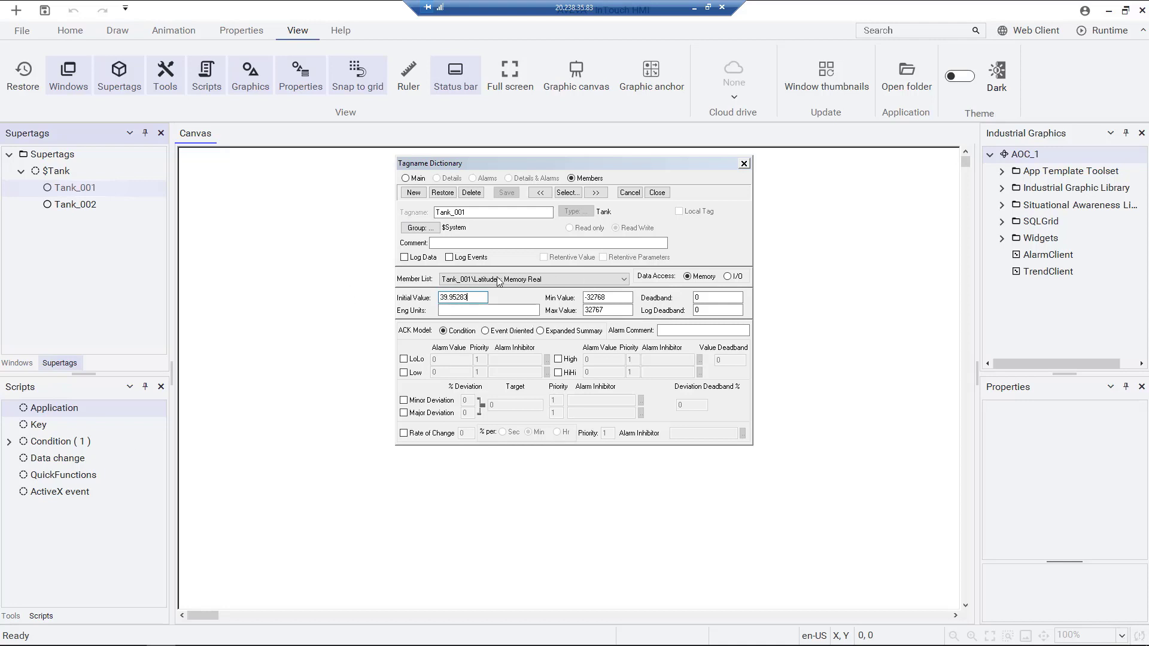
{"action": "left_click", "coordinate": [623, 279]}
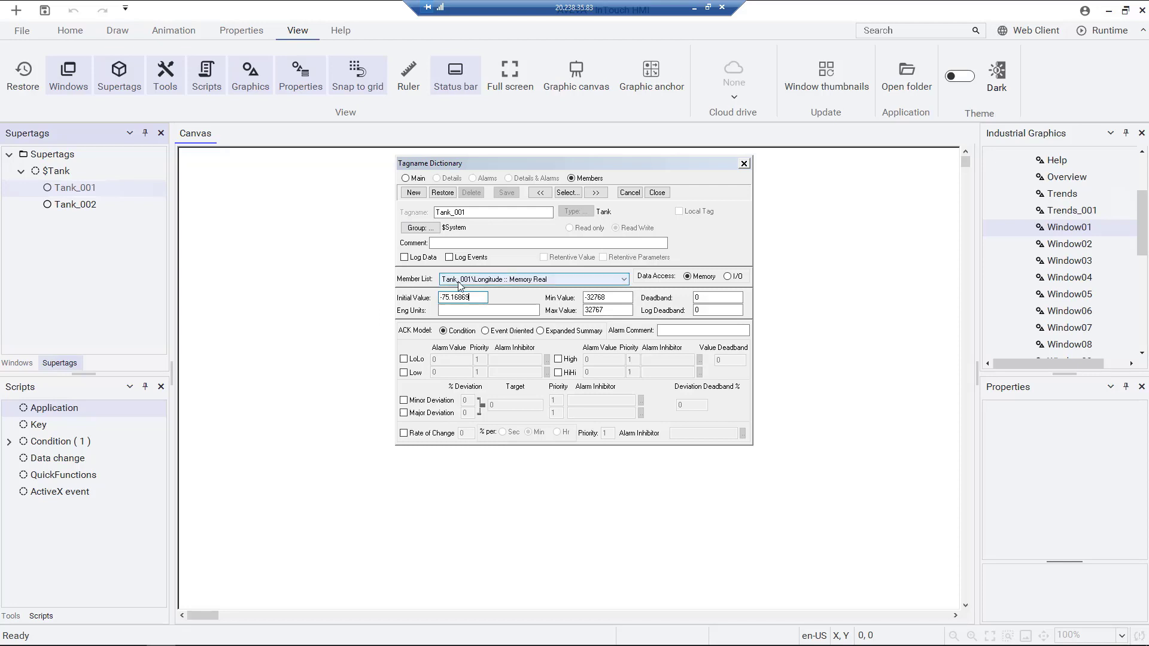
{"action": "left_click", "coordinate": [657, 192]}
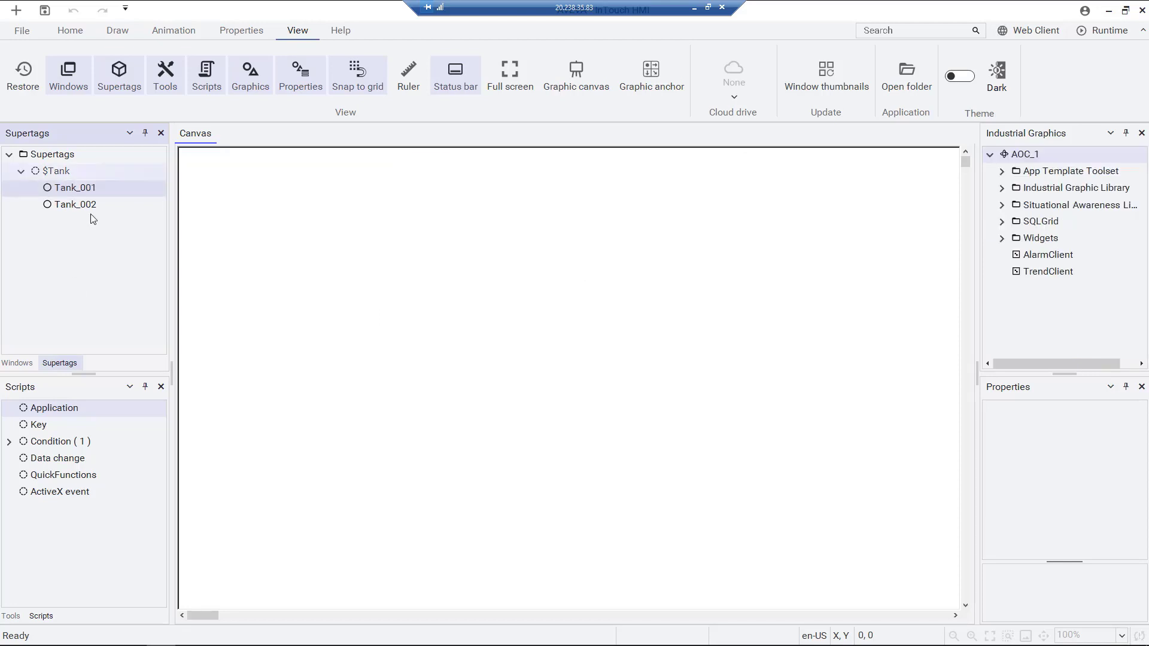
Step: Open Tank_002 in the Tagname Dictionary and browse its member list
{"action": "double_click", "coordinate": [75, 204]}
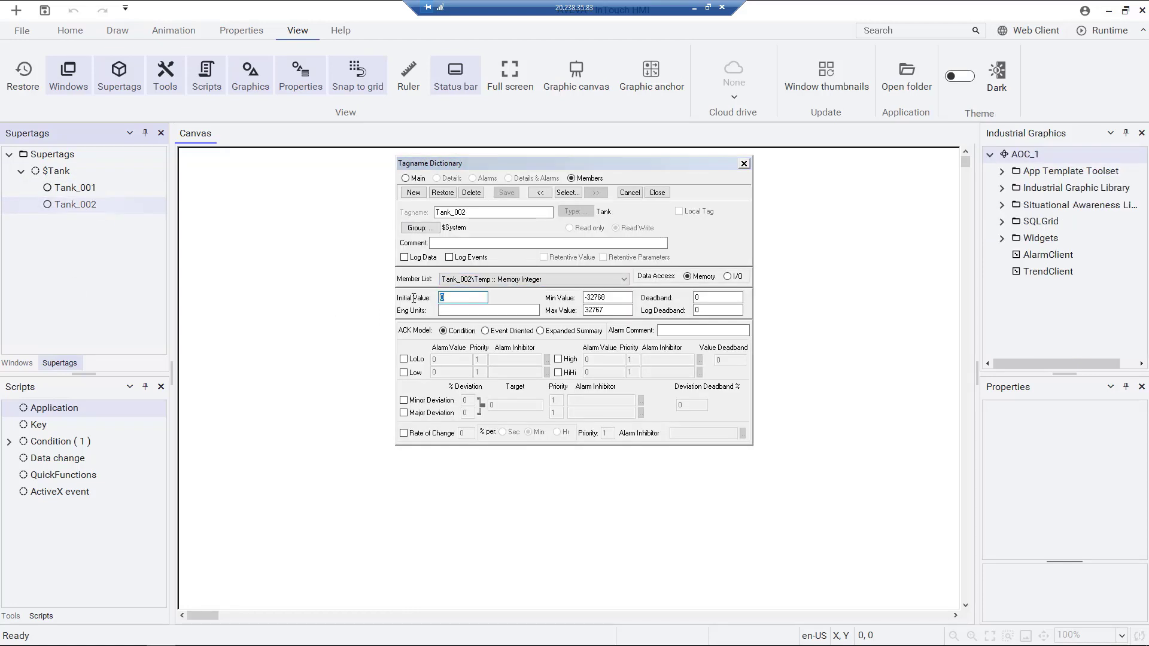
{"action": "left_click", "coordinate": [619, 279]}
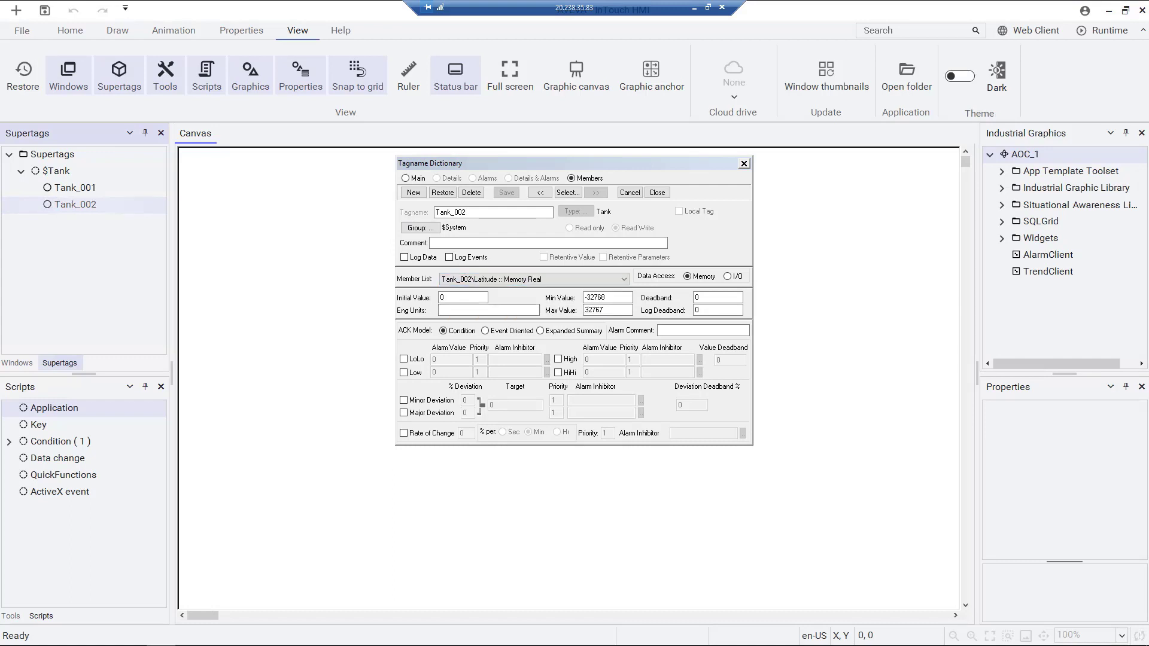
{"action": "left_click", "coordinate": [617, 279]}
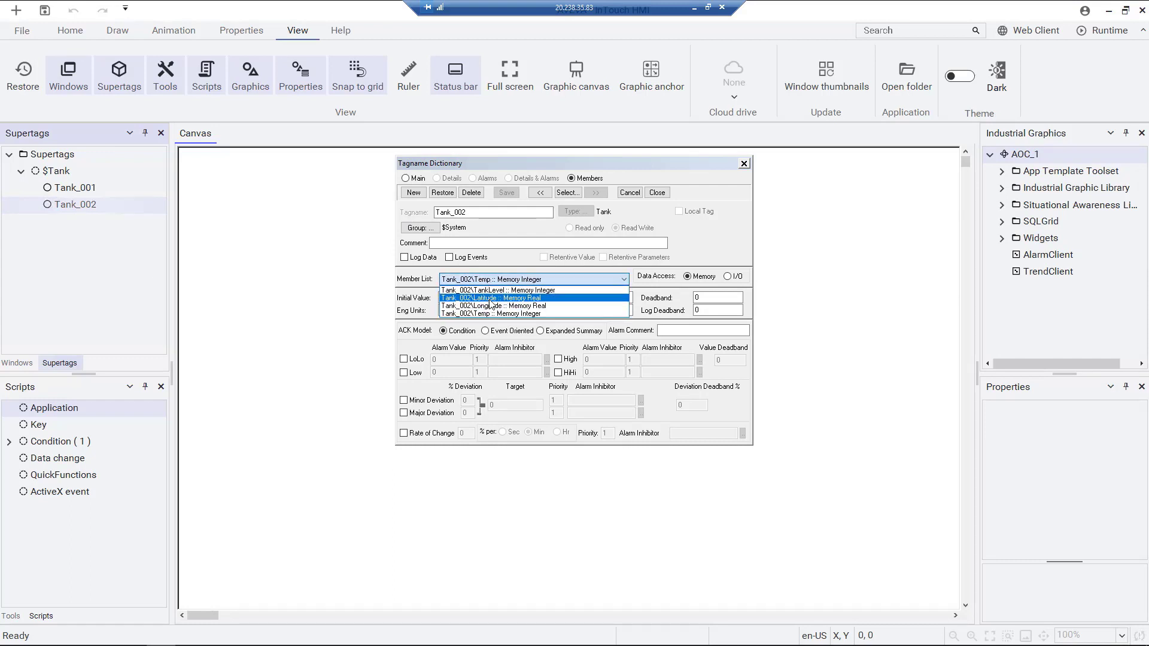
{"action": "left_click", "coordinate": [492, 306]}
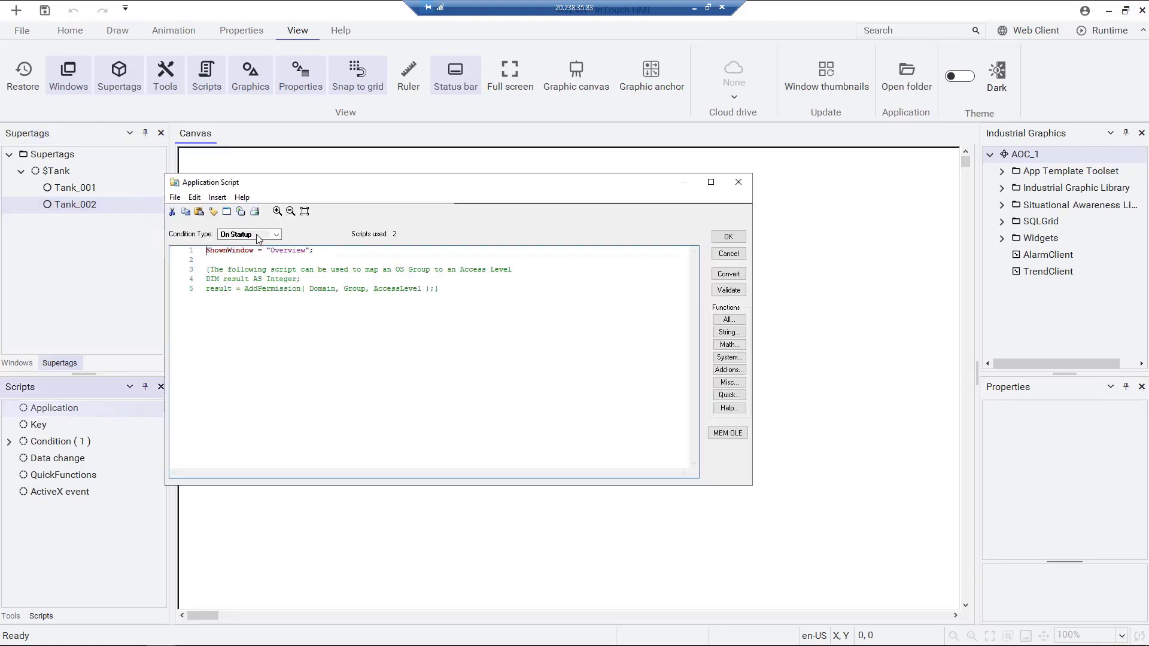
Step: Choose the script condition type and enter the script adjusting Analog001–Analog004
{"action": "left_click", "coordinate": [276, 234]}
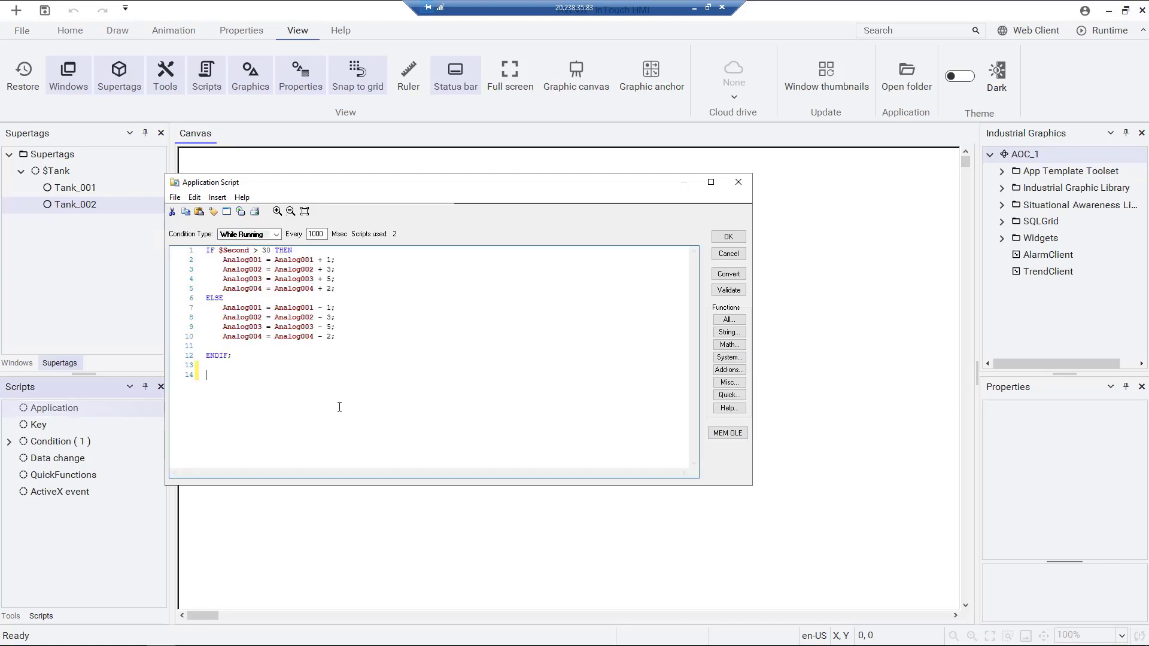
{"action": "type", "text": "Ta"}
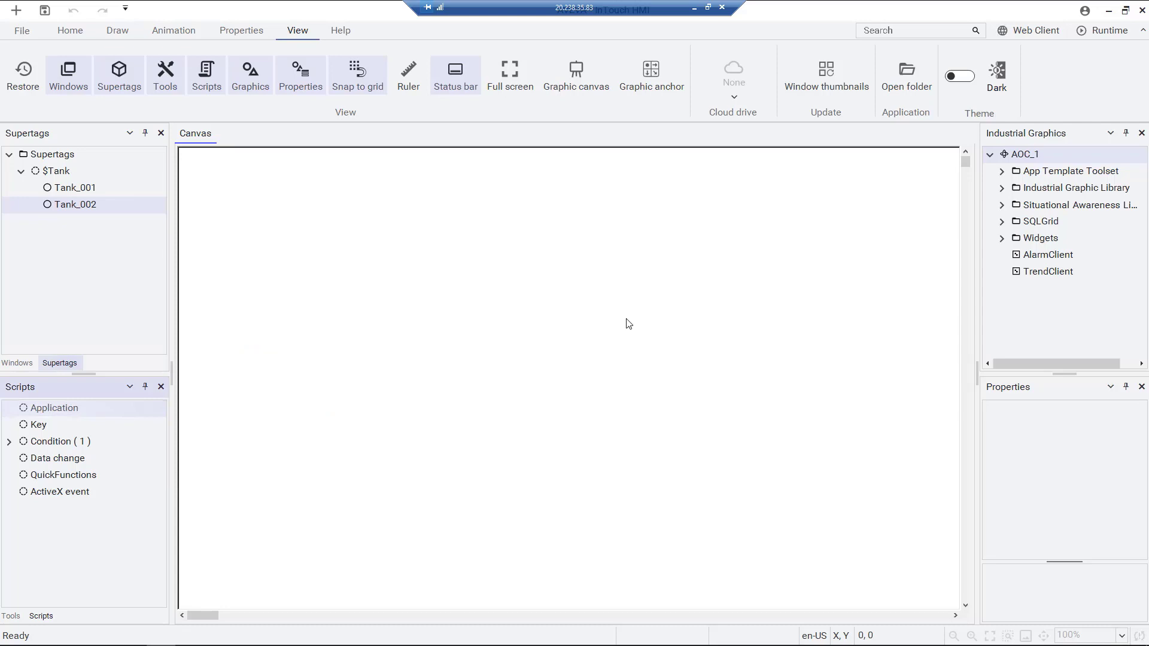
Step: Import Industrial Graphics with 'Overwrite if higher', then expand the Widgets folder
{"action": "left_click", "coordinate": [22, 30]}
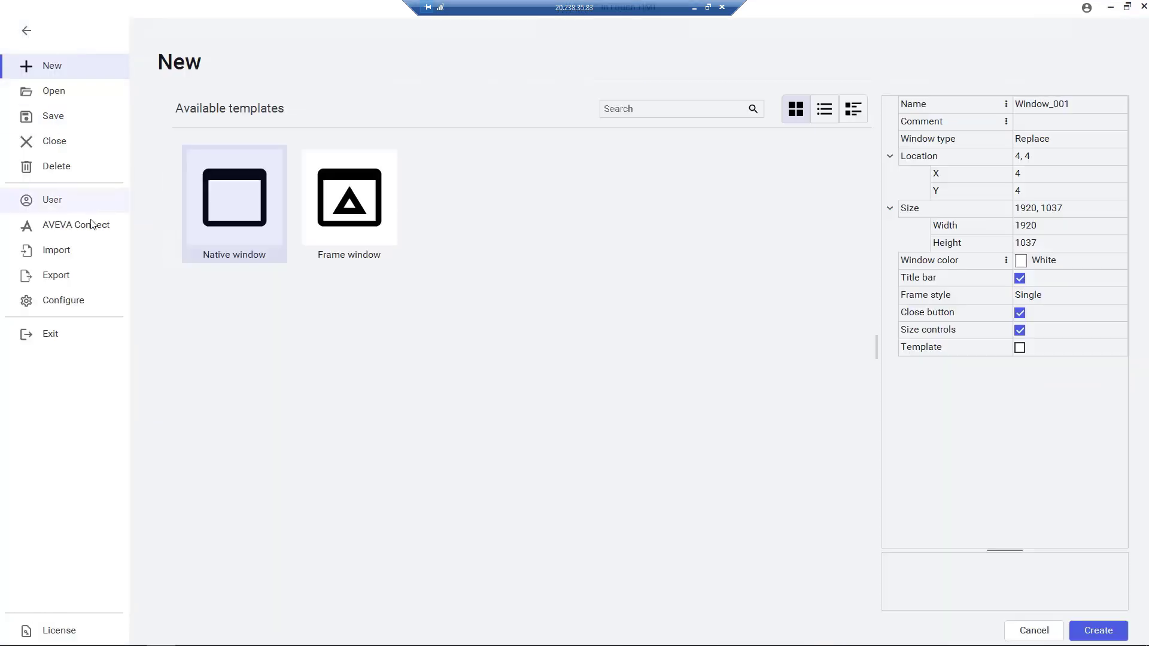
{"action": "left_click", "coordinate": [55, 250]}
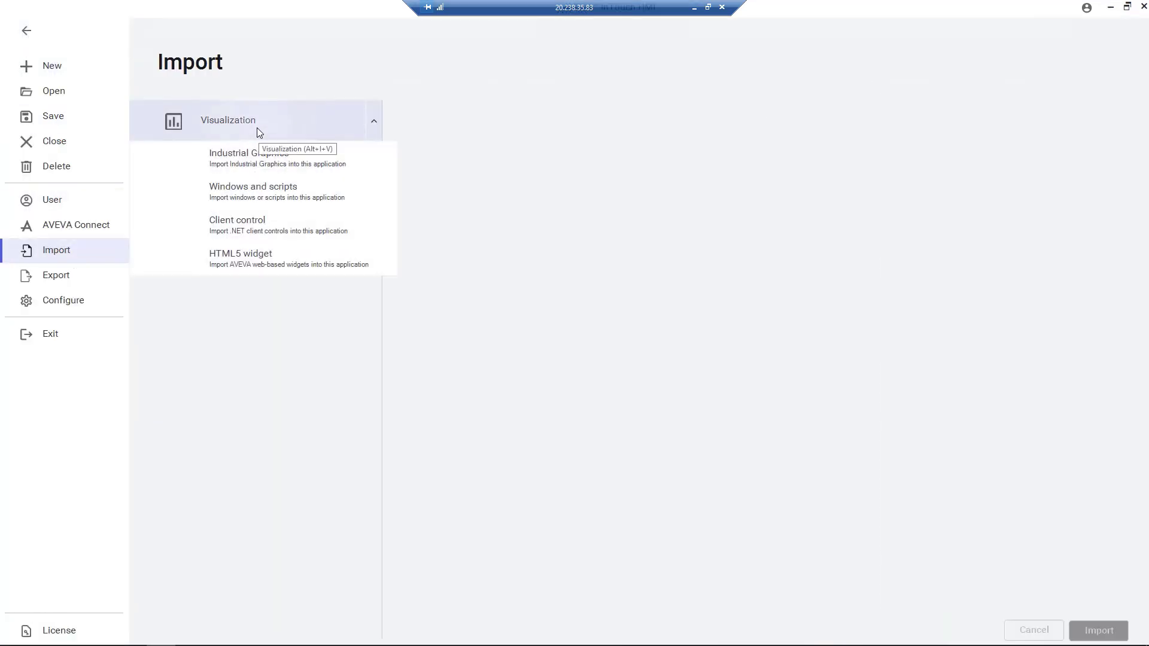
{"action": "left_click", "coordinate": [259, 121]}
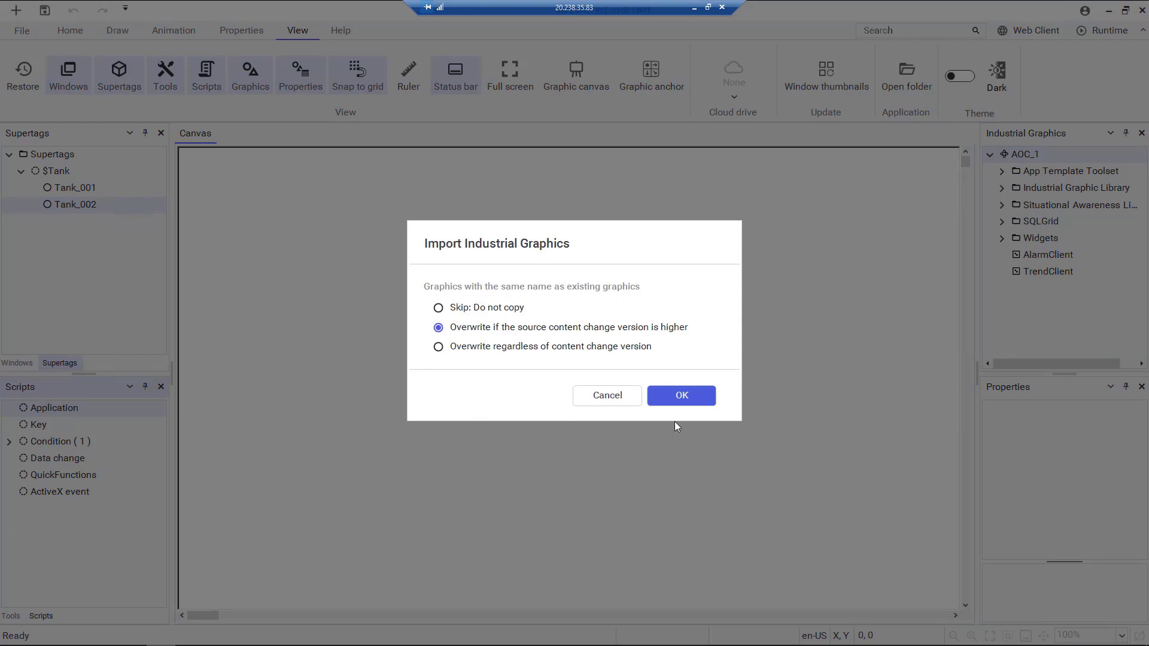
{"action": "left_click", "coordinate": [681, 395]}
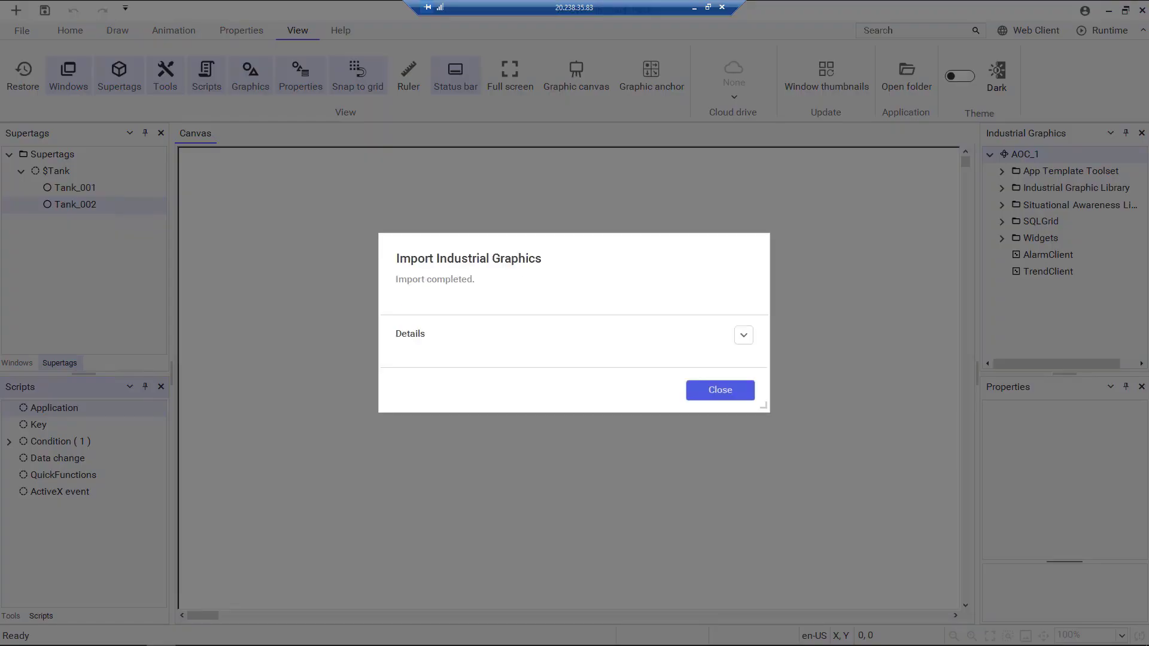
{"action": "left_click", "coordinate": [720, 390]}
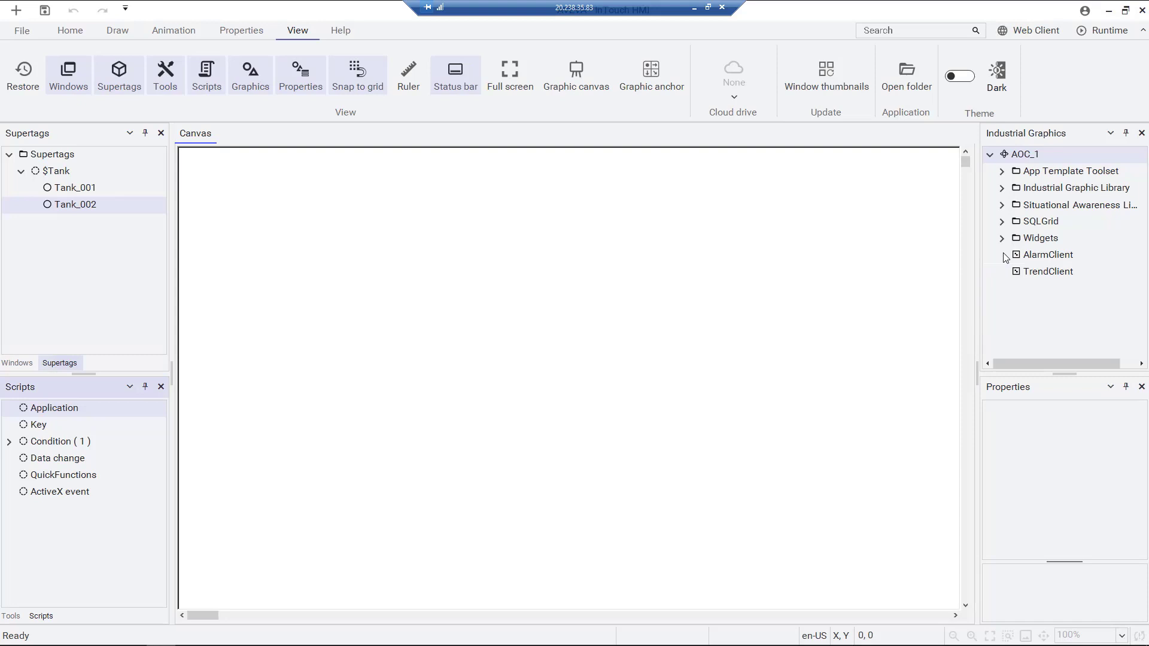
{"action": "left_click", "coordinate": [1001, 238]}
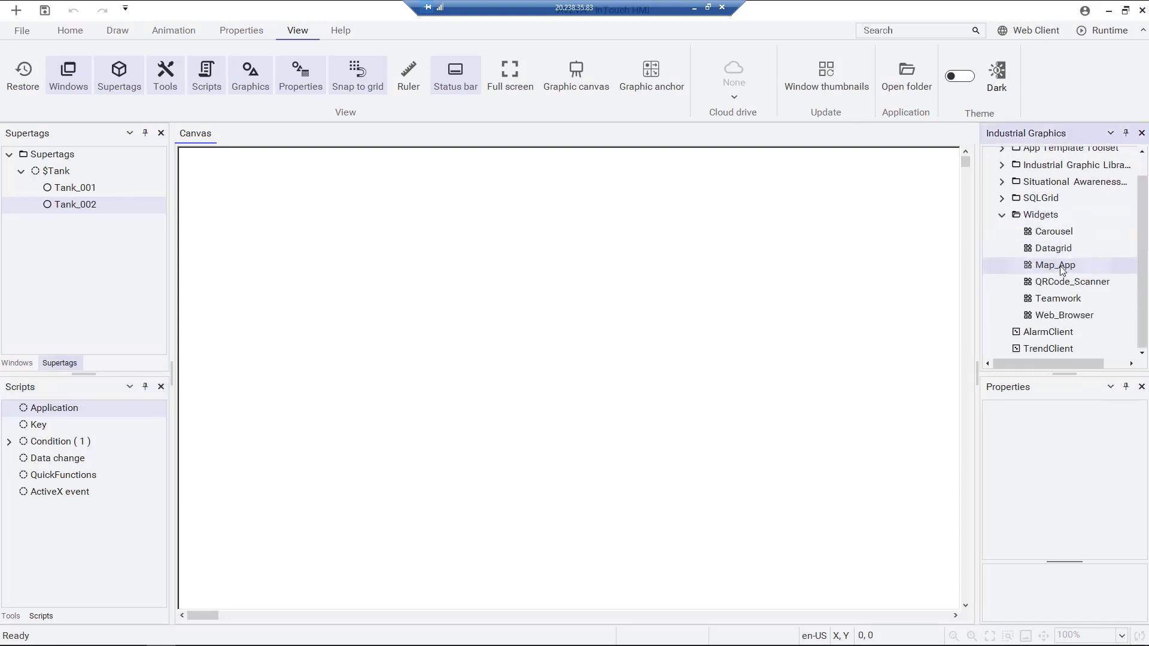
Step: In Map_App Locations, enter Tank1Sym for Tank_001 and Tank2Sym for Tank_002
{"action": "double_click", "coordinate": [1054, 265]}
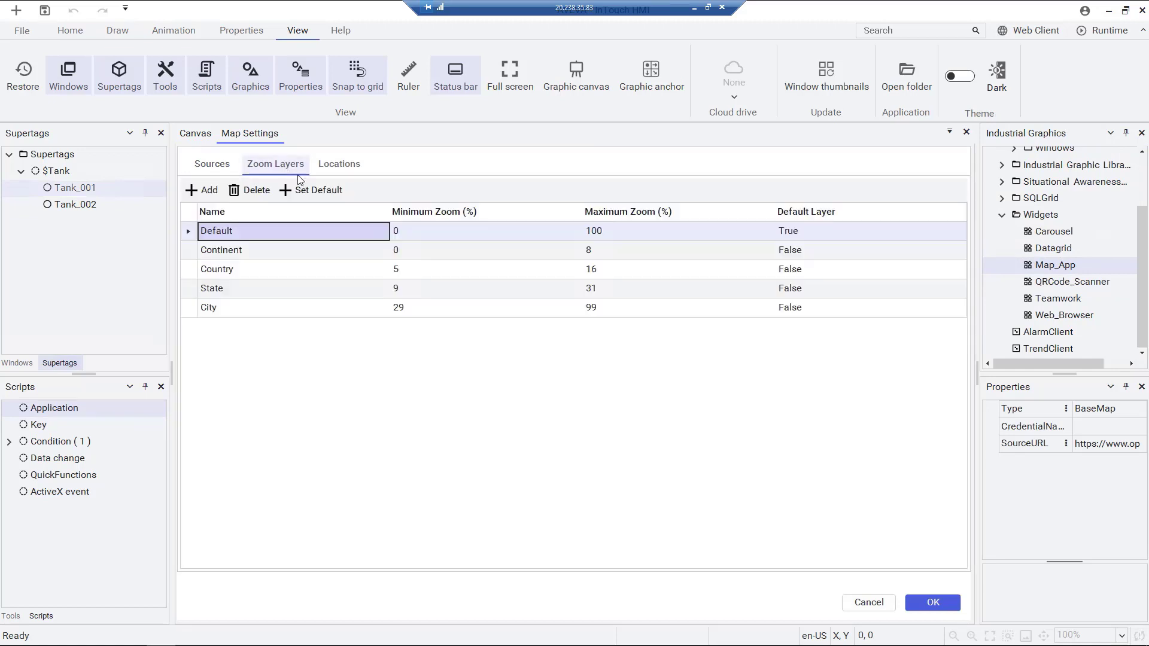
{"action": "left_click", "coordinate": [339, 164]}
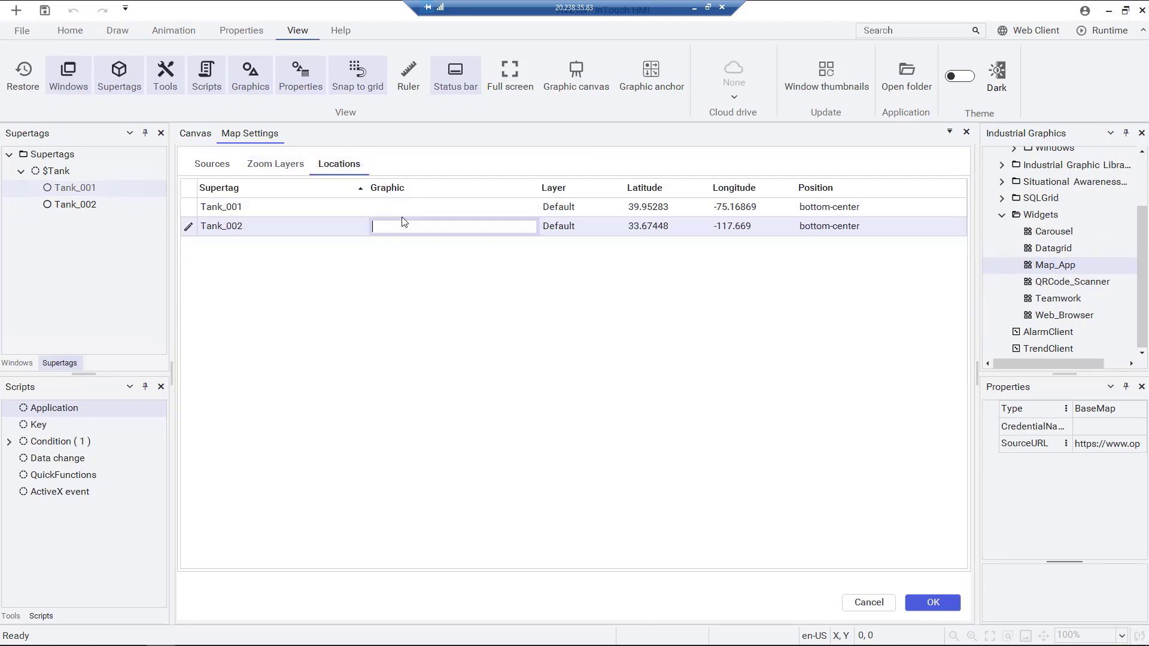
{"action": "type", "text": "Tank1Sym"}
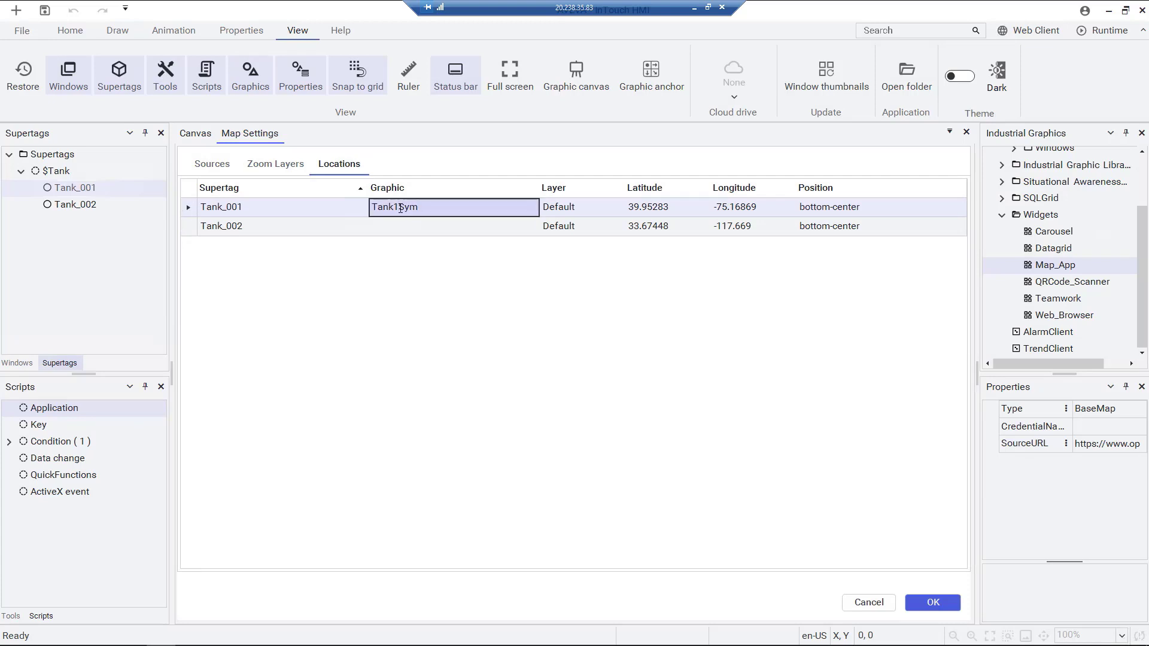
{"action": "left_click", "coordinate": [452, 226]}
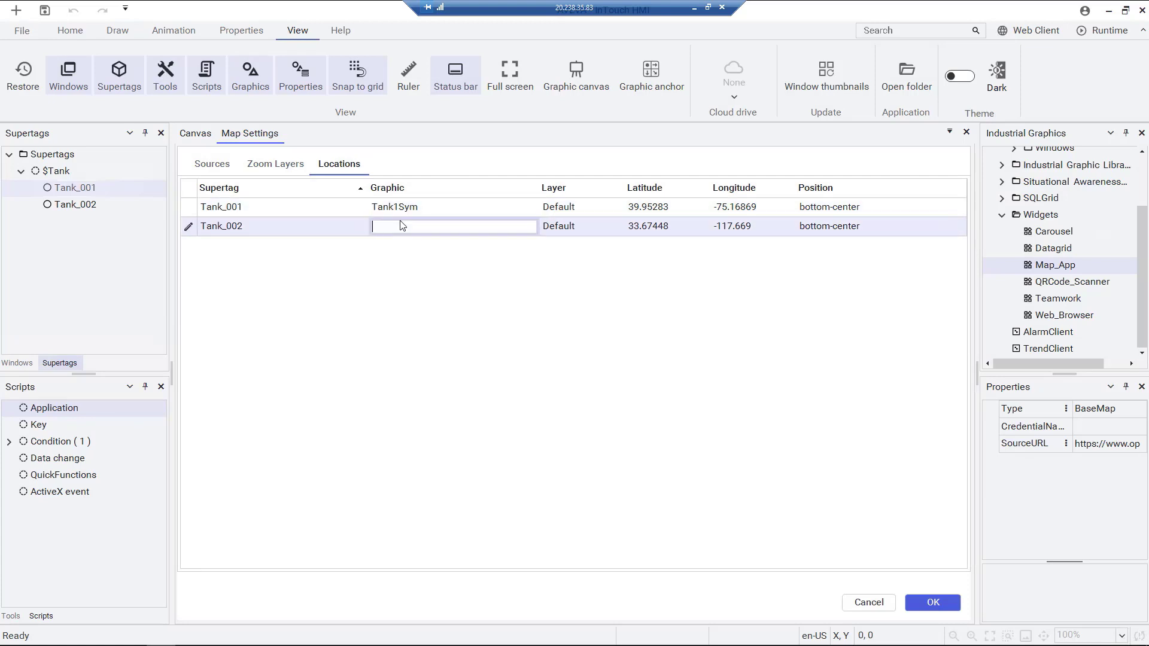
{"action": "type", "text": "Tank2Sym"}
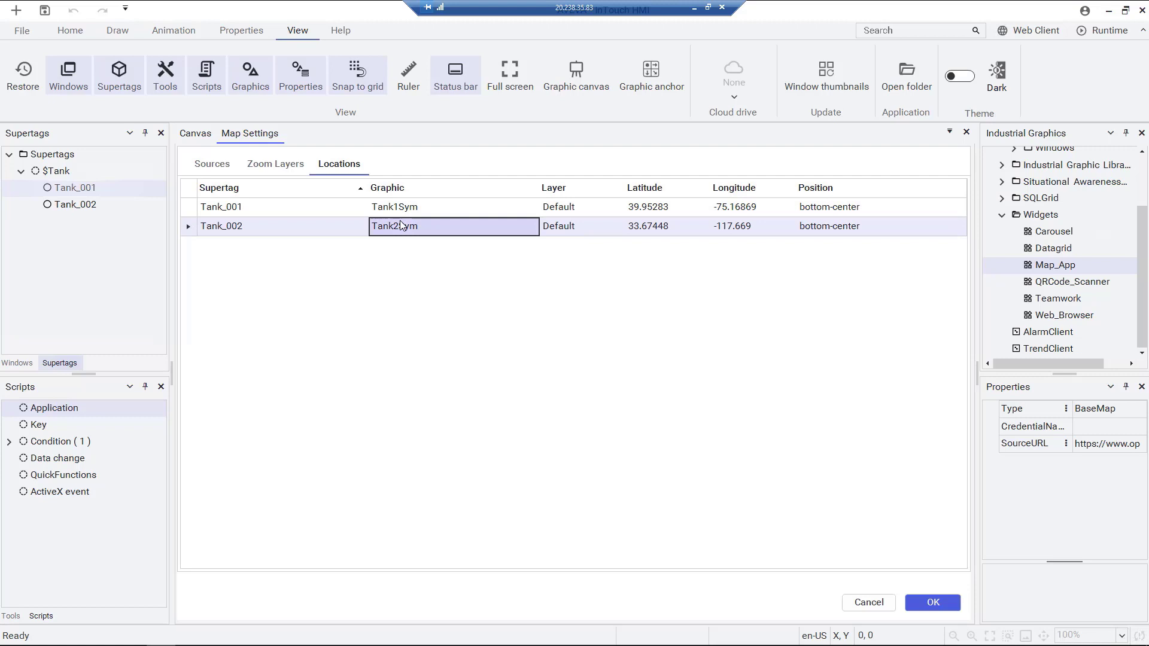
{"action": "left_click", "coordinate": [932, 603]}
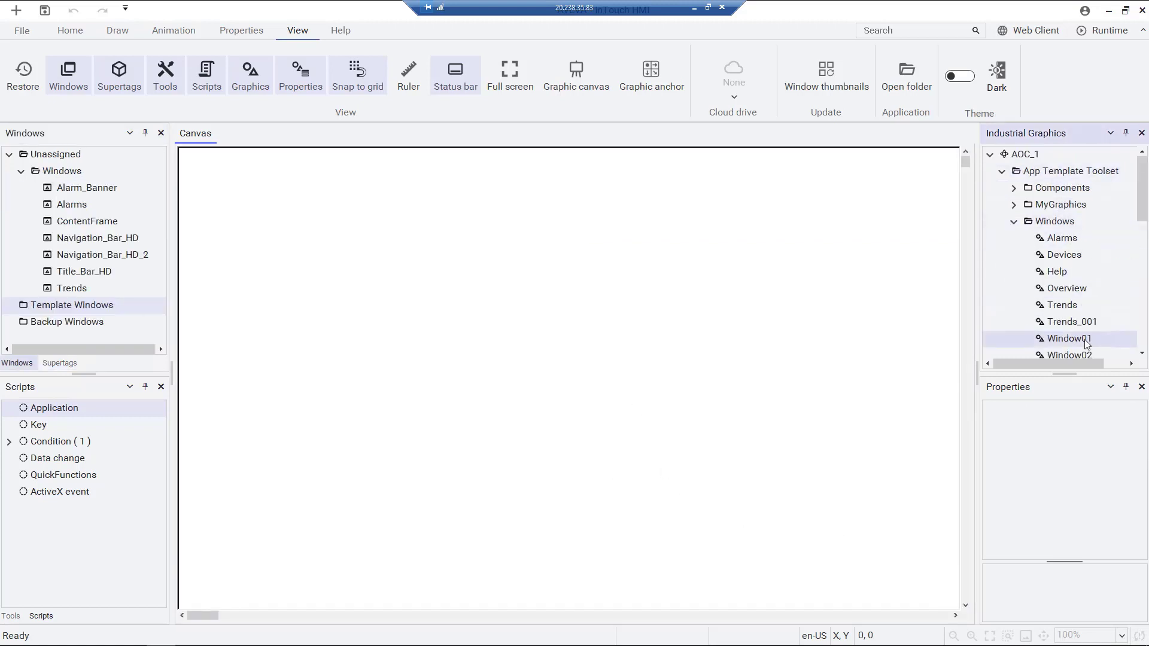
Step: Open Window01 and embed the Map_App widget from the Widgets folder
{"action": "double_click", "coordinate": [1068, 338]}
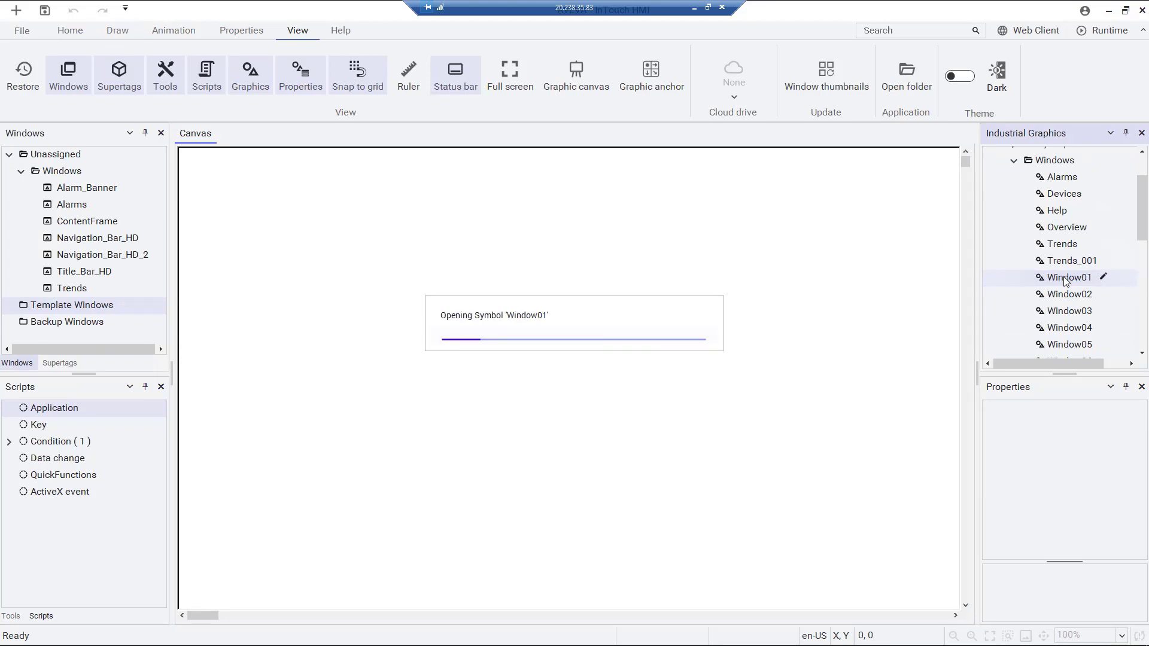
{"action": "double_click", "coordinate": [1067, 277]}
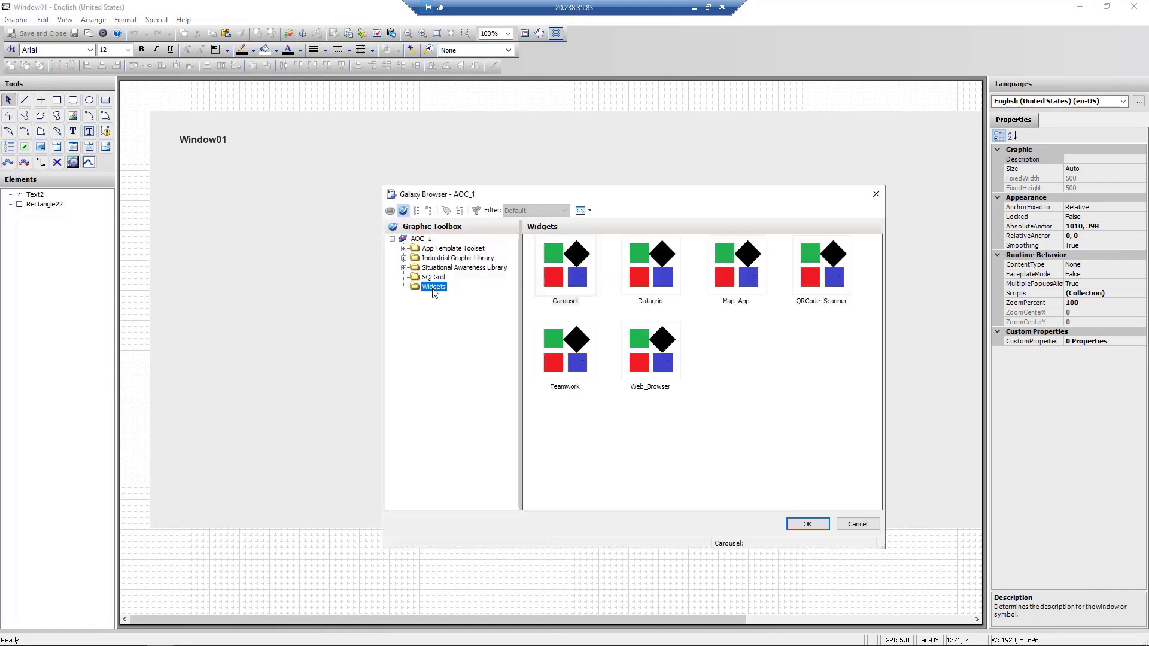
{"action": "left_click", "coordinate": [807, 523]}
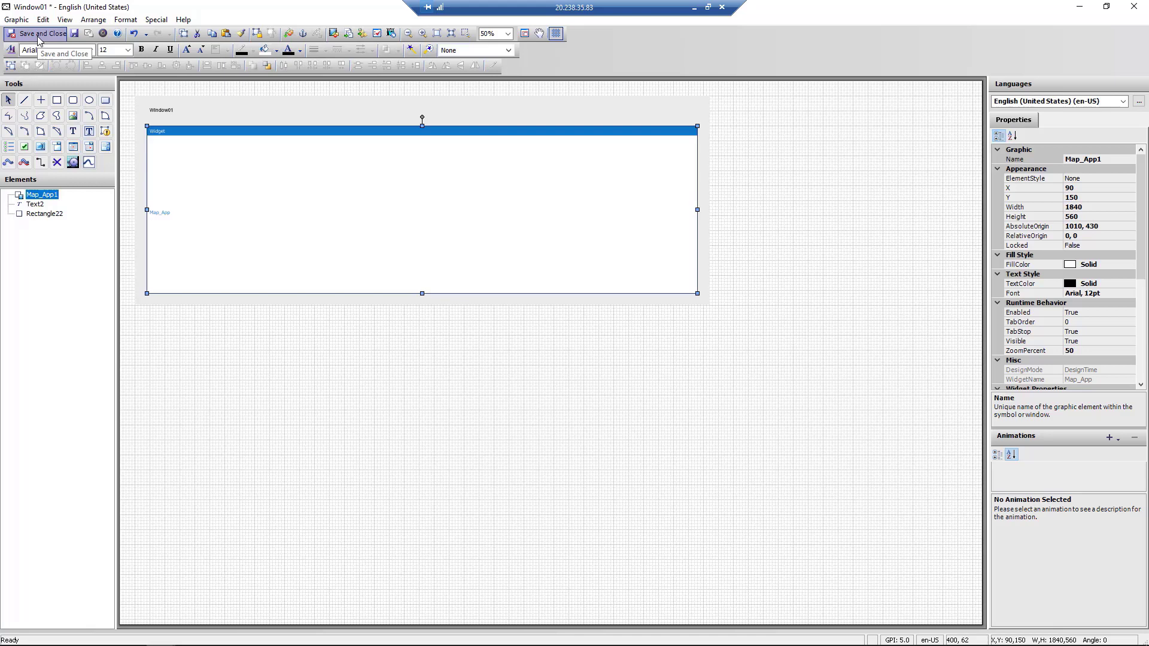
{"action": "left_click", "coordinate": [35, 204]}
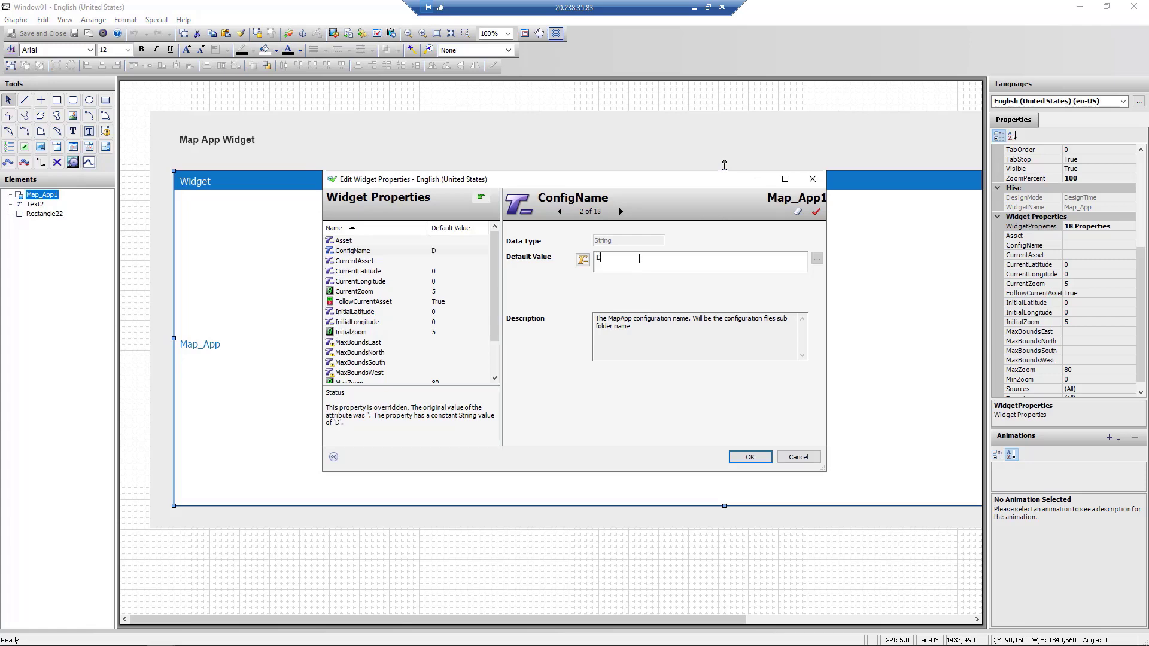
Step: Set Map_App1's ConfigName to Default and InitialLongitude to -114
{"action": "type", "text": "efaul"}
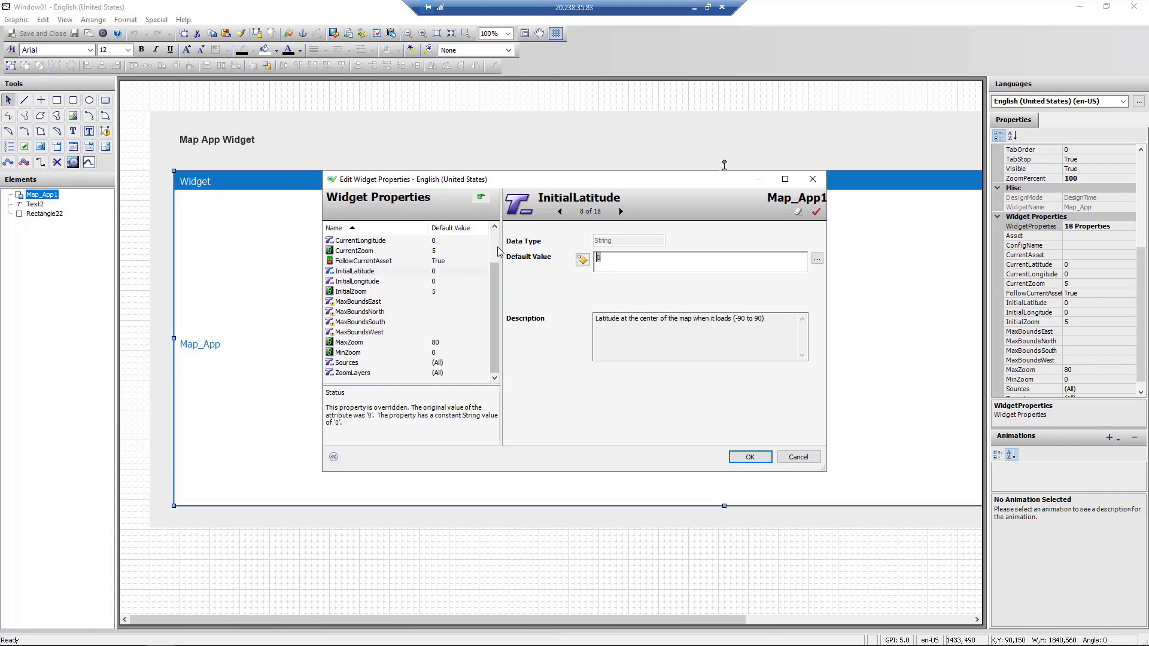
{"action": "left_click", "coordinate": [621, 211]}
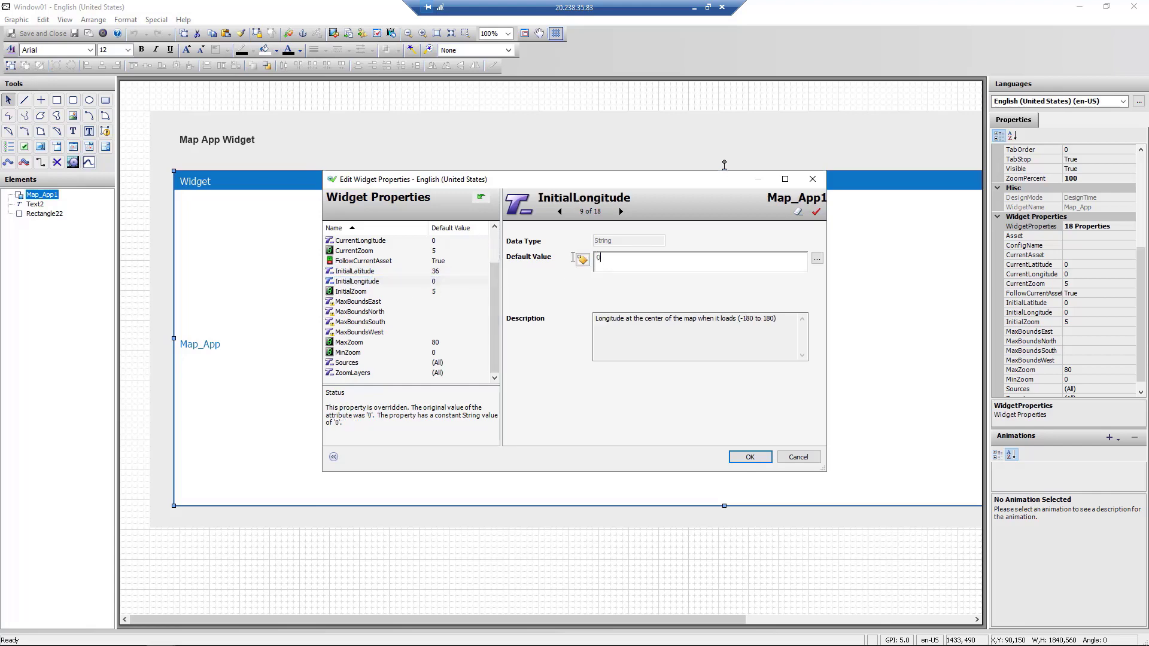
{"action": "type", "text": "-114"}
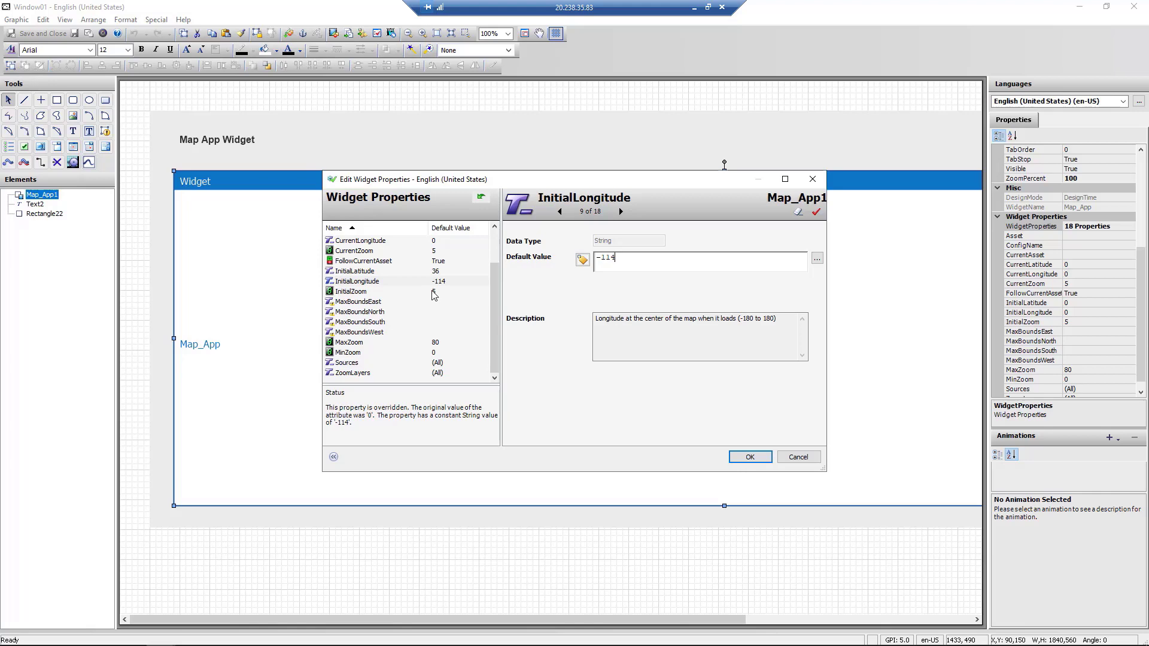
{"action": "left_click", "coordinate": [352, 292]}
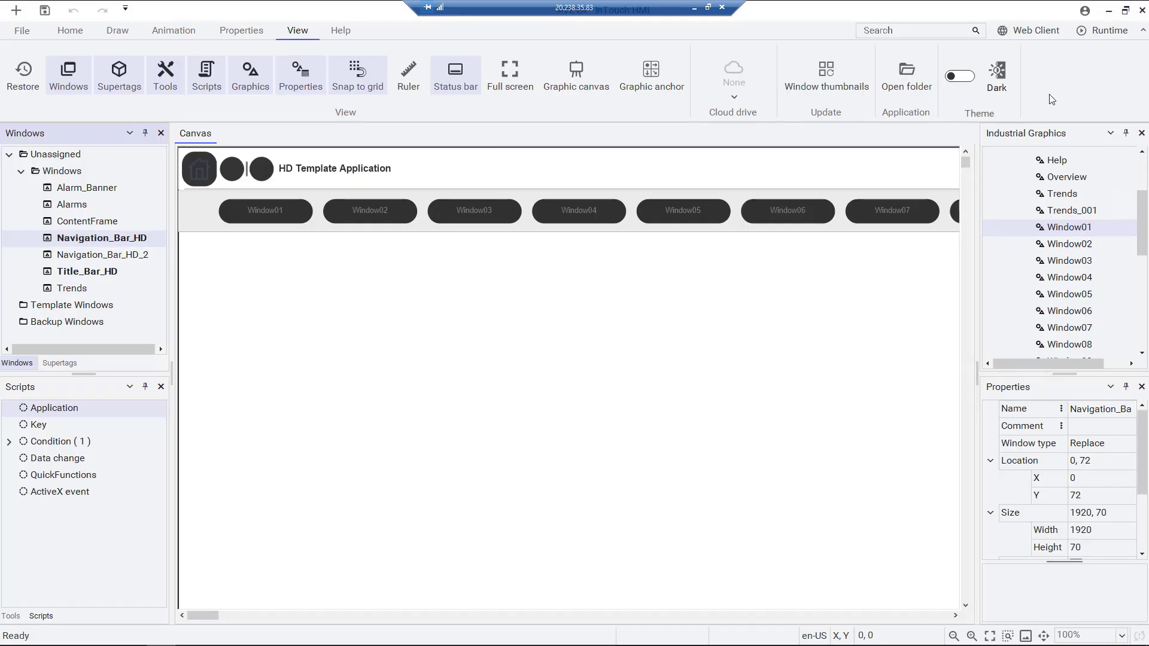
Step: Launch runtime and open Window01 from the navigation bar
{"action": "left_click", "coordinate": [1093, 31]}
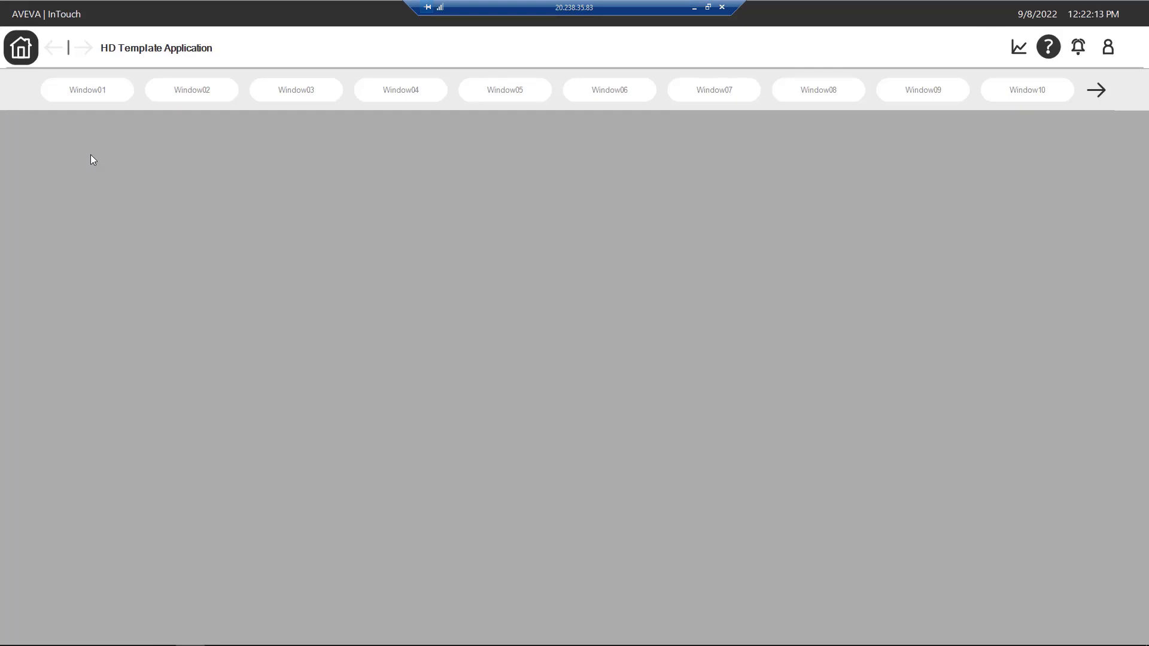
{"action": "left_click", "coordinate": [86, 90]}
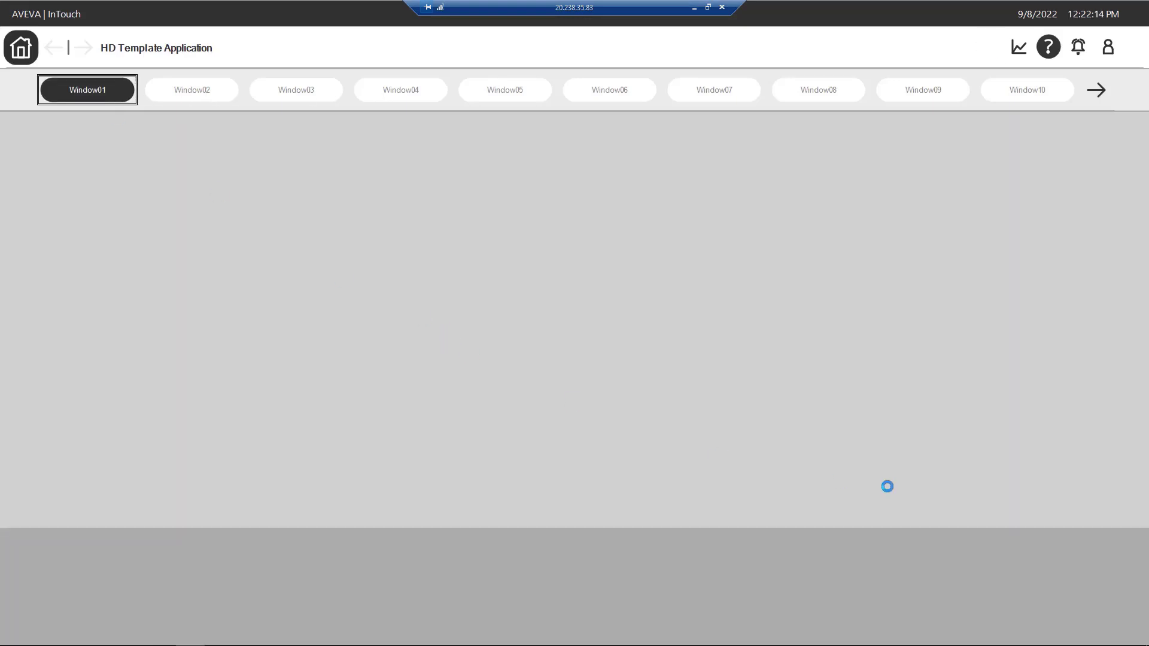